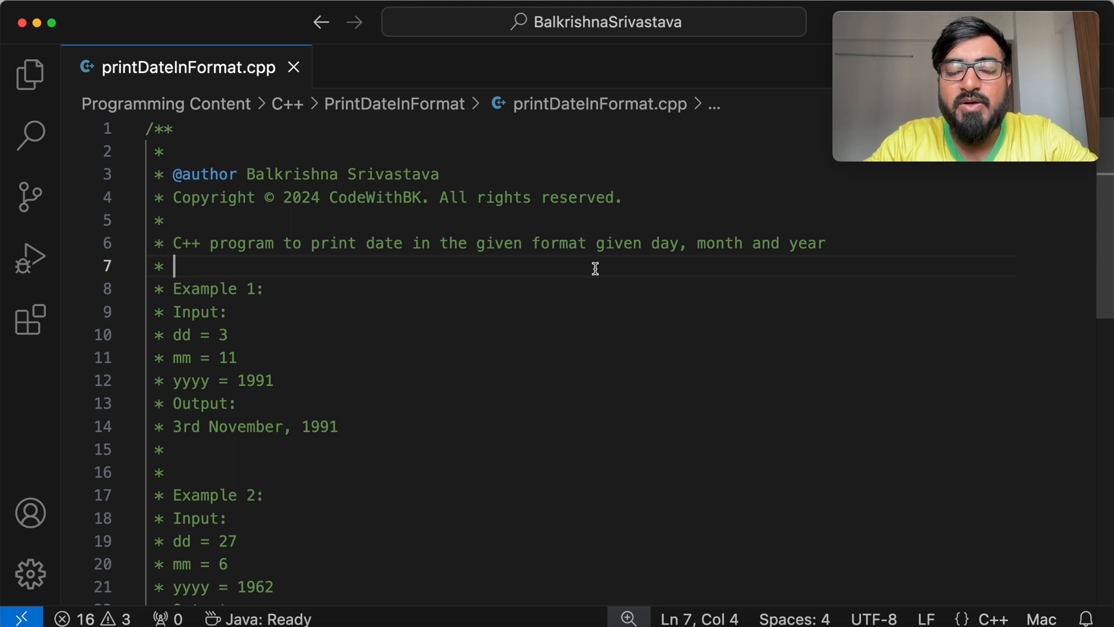
mouse_move(566, 286)
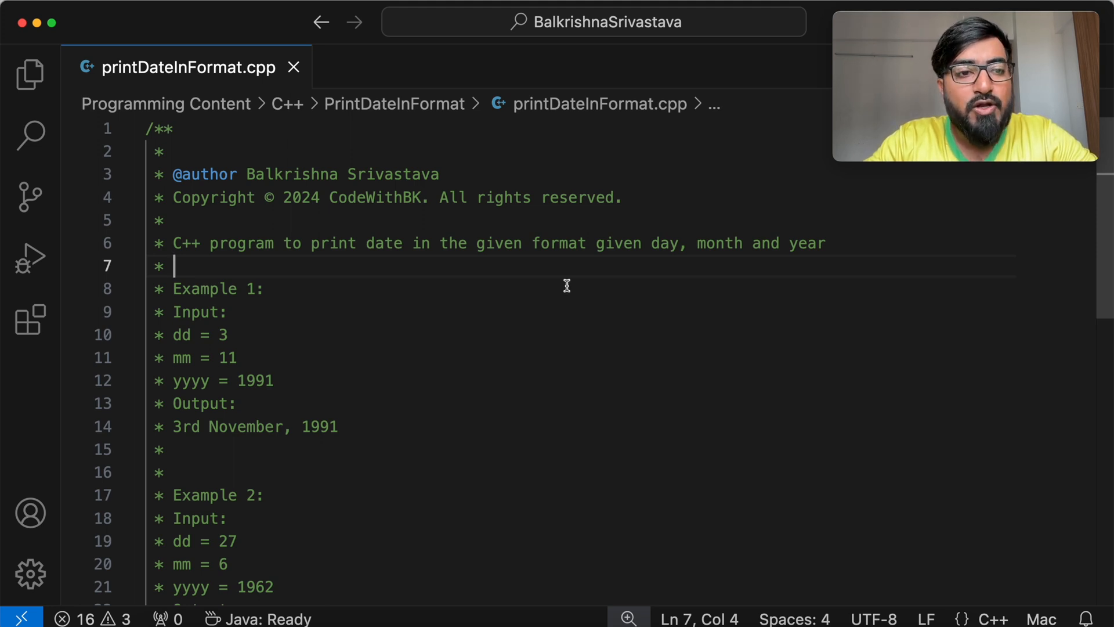
Step: Review the existing code and position the cursor above main() for a new function
left_click_drag(270, 243, 429, 243)
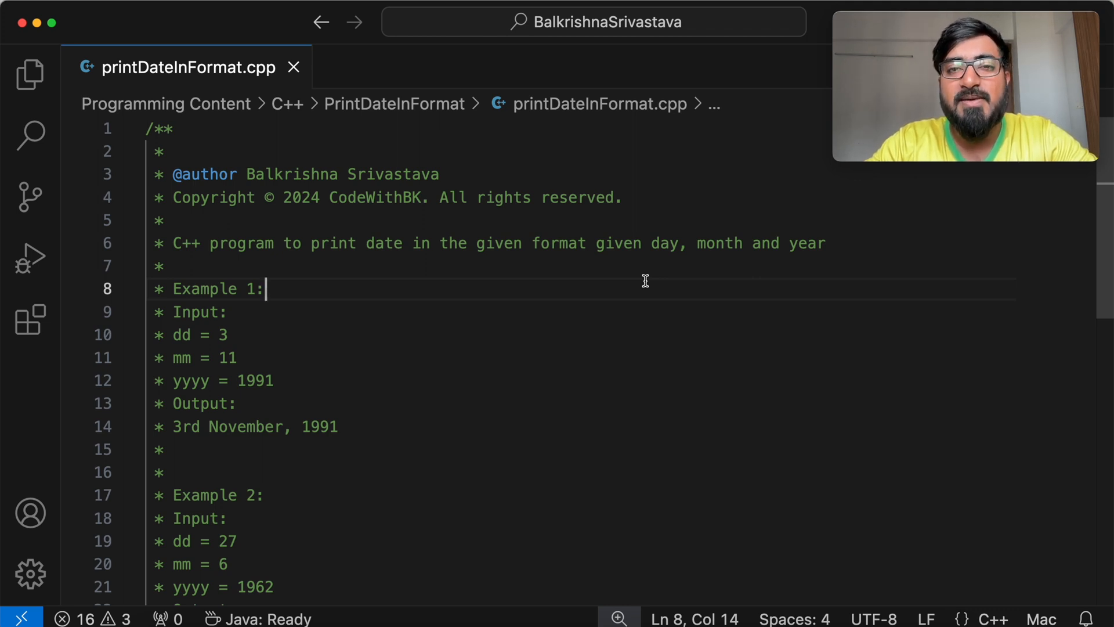
mouse_move(565, 313)
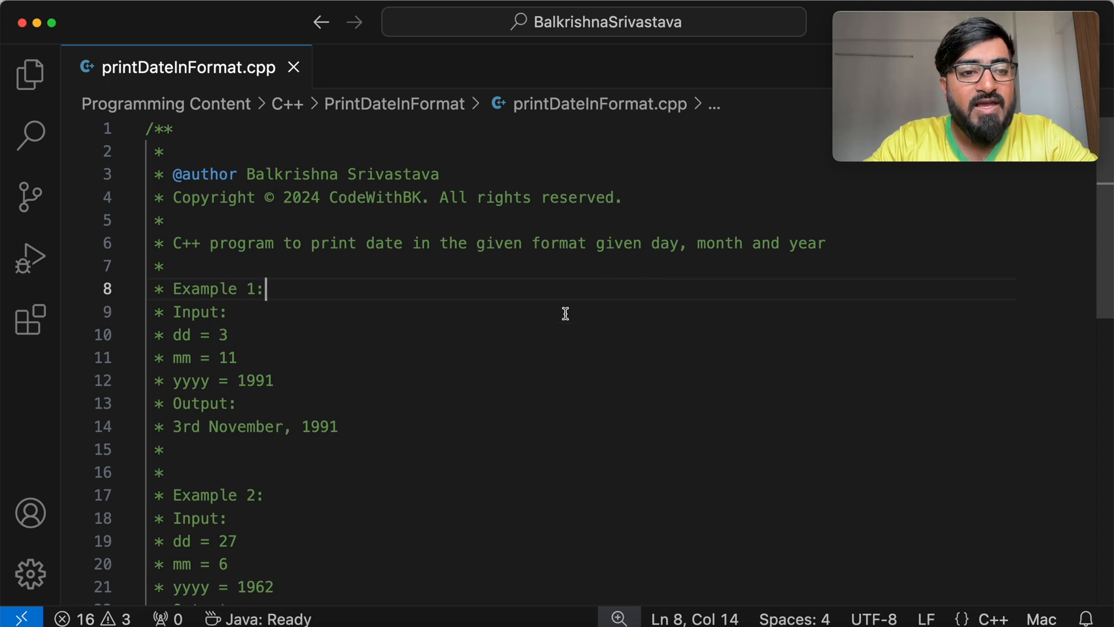
scroll("down", 3)
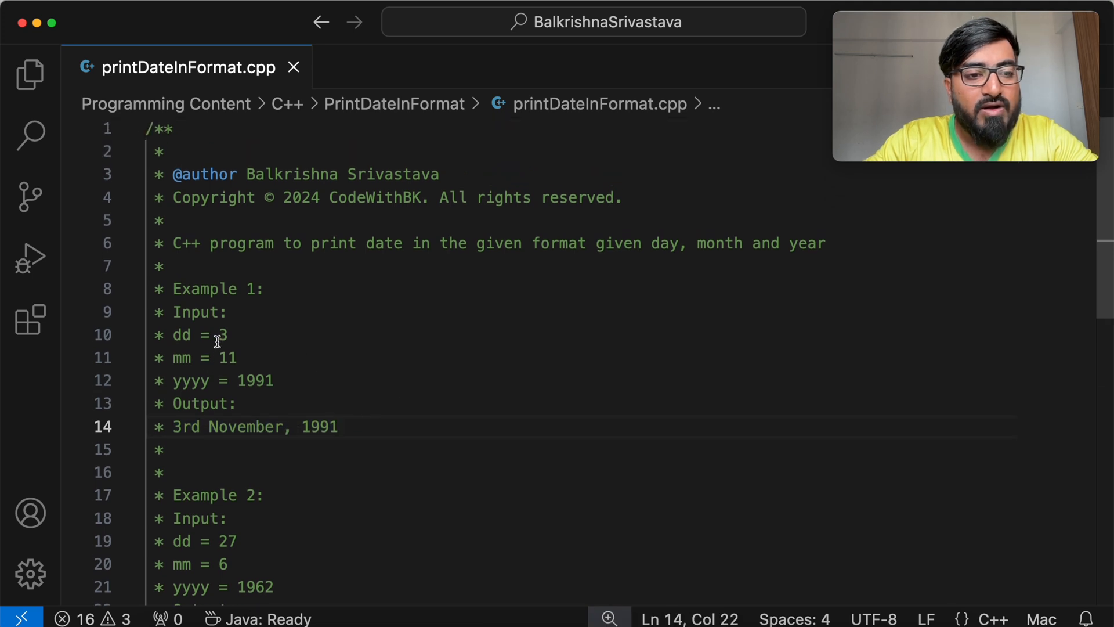
double_click(224, 357)
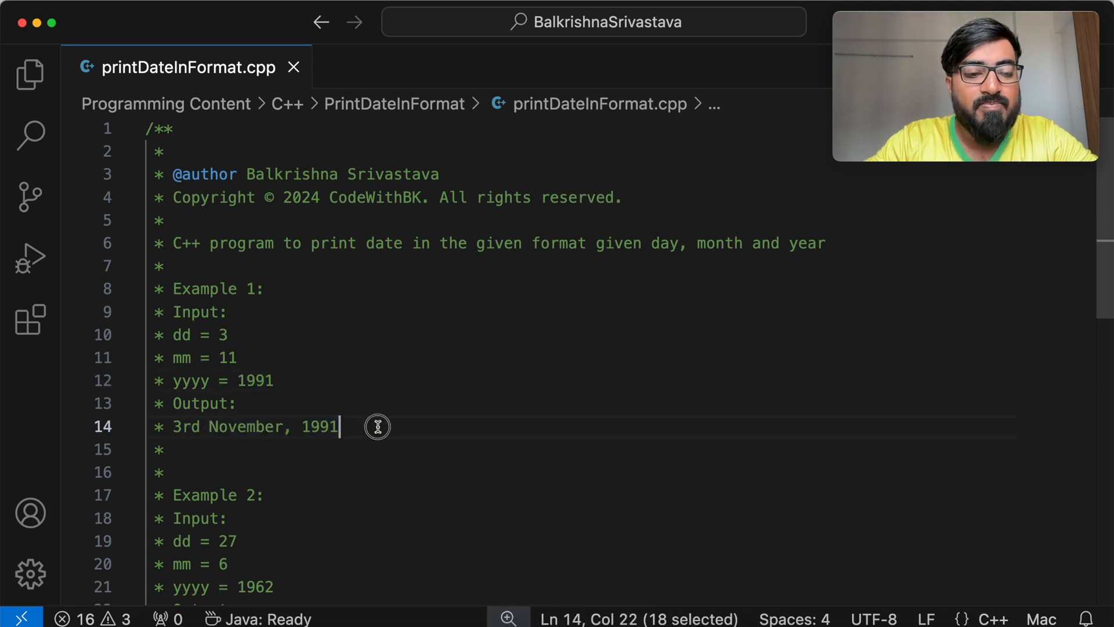
scroll("down", 3)
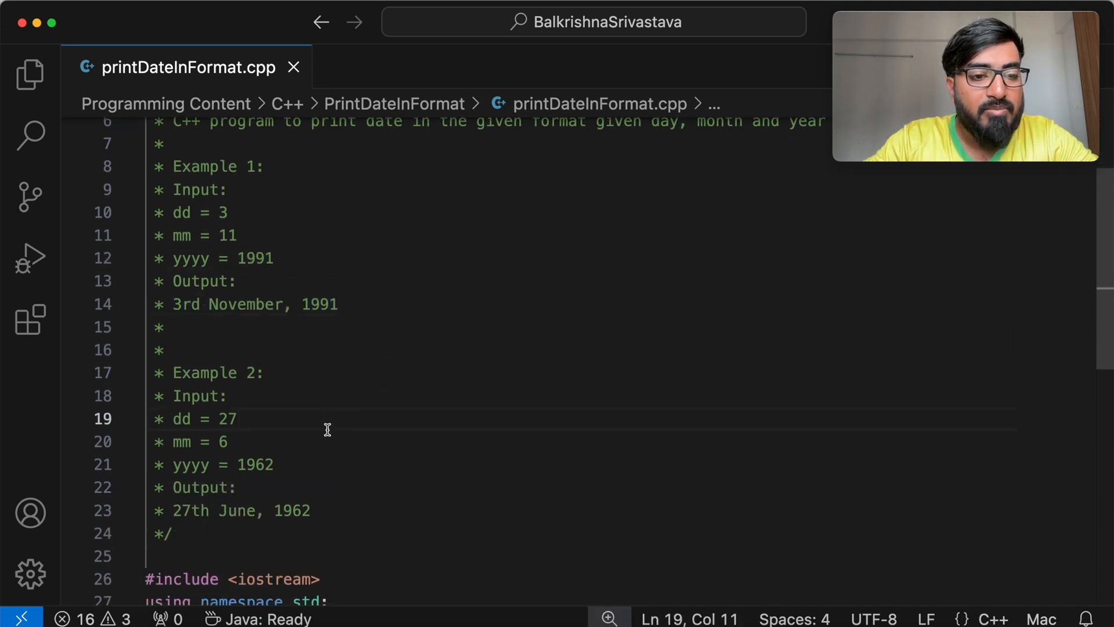
left_click(179, 441)
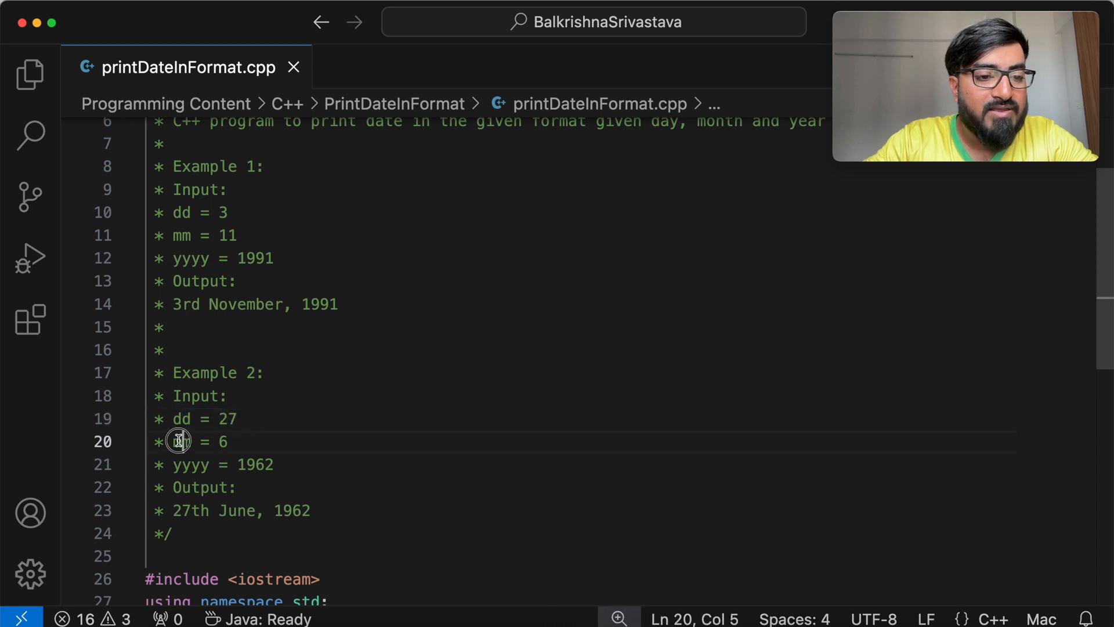
left_click_drag(202, 464, 280, 464)
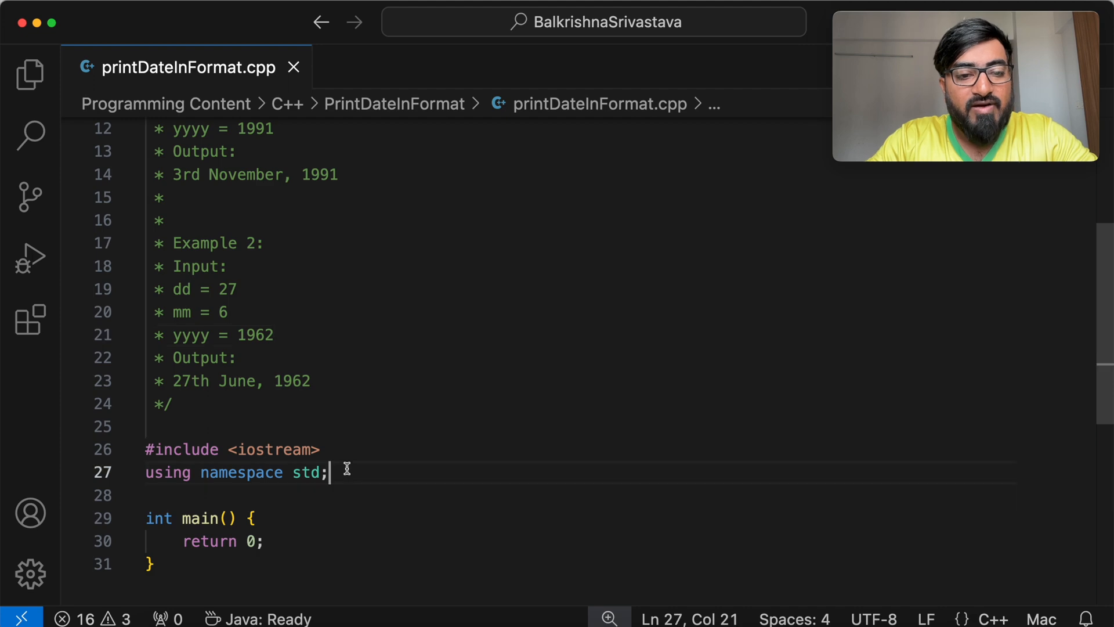
Step: Write void printDate(int dd, int mm, int yyyy) that prints dd and begins a switch
type("void printDate(i")
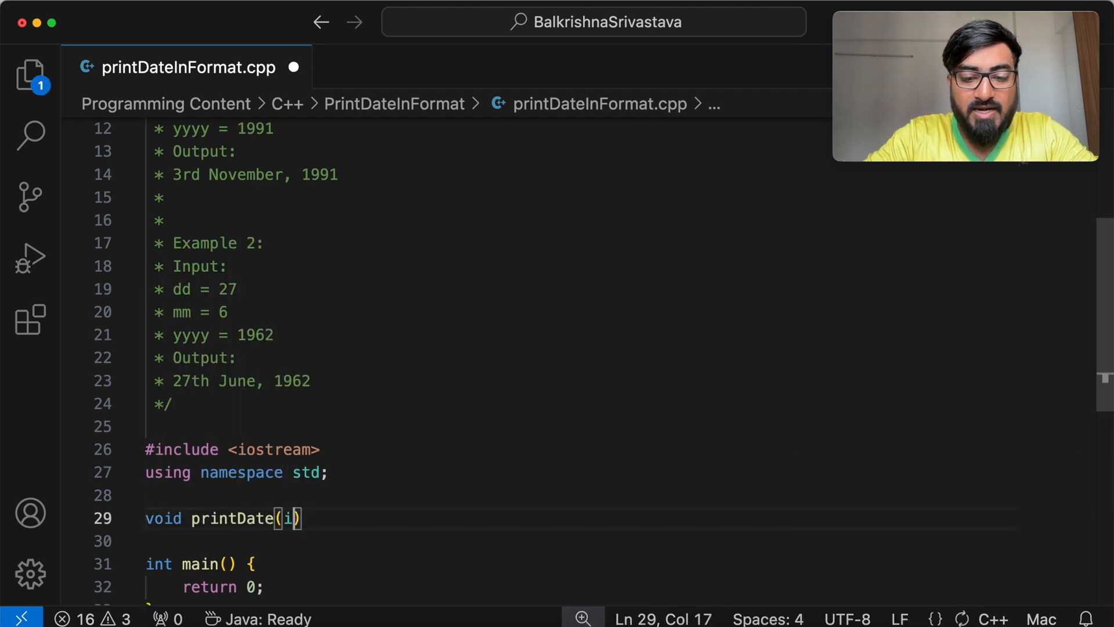
type("nt dd, int mm,")
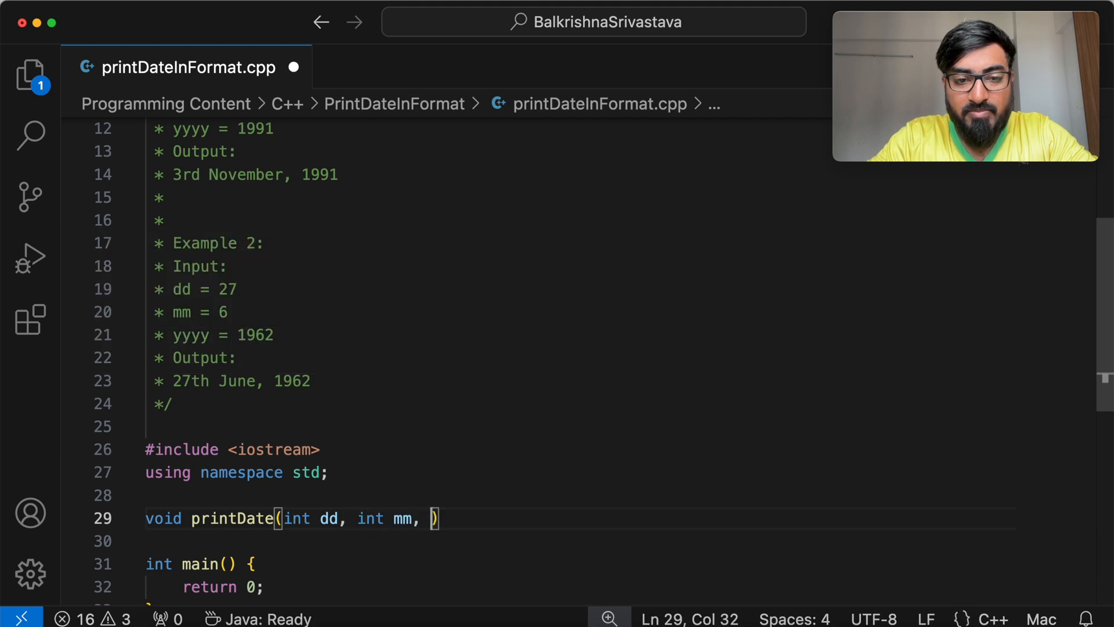
type("int yyyy) {")
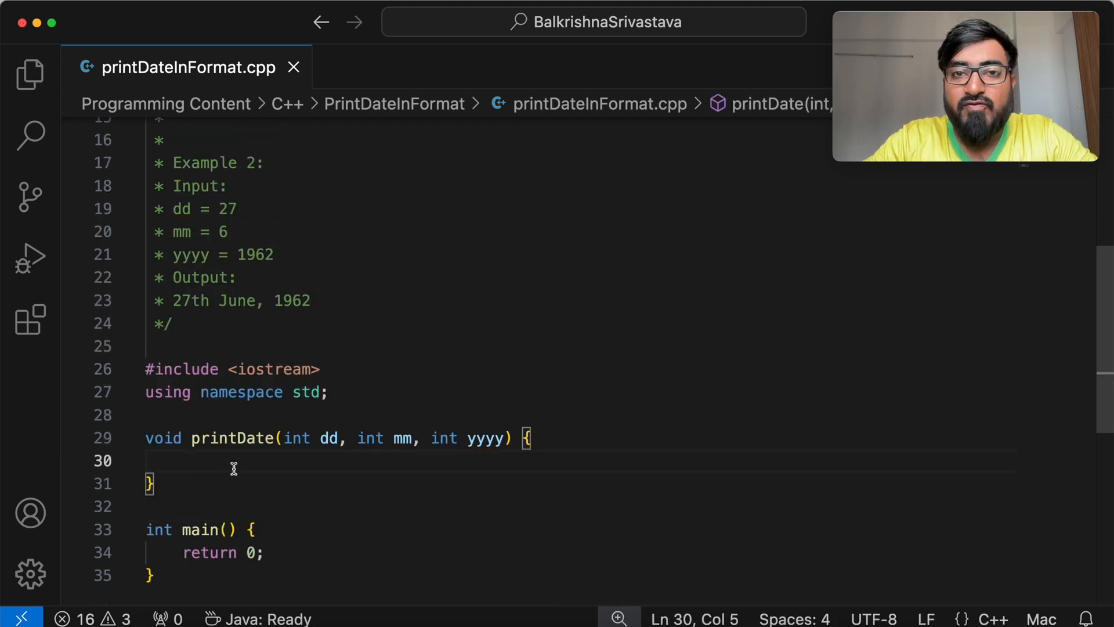
left_click(180, 301)
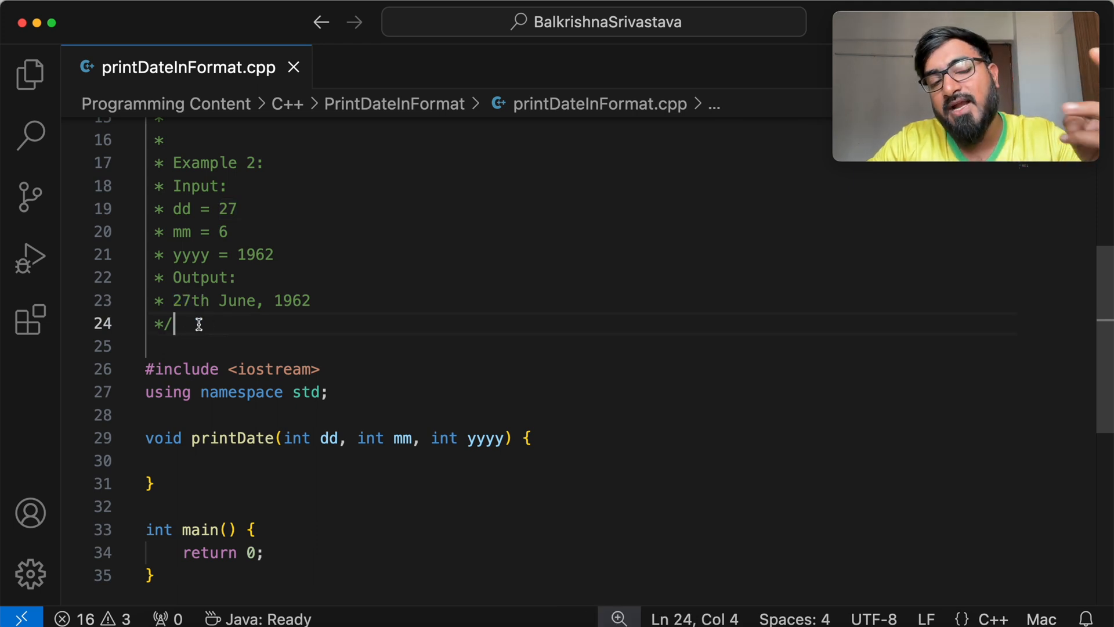
mouse_move(231, 437)
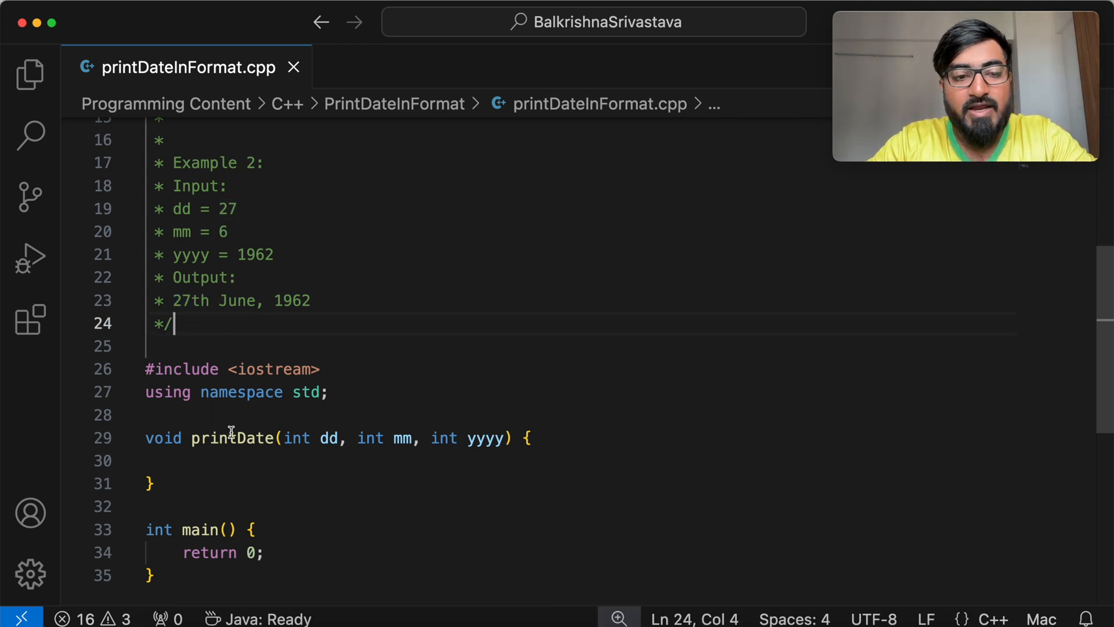
type("cout << dd;")
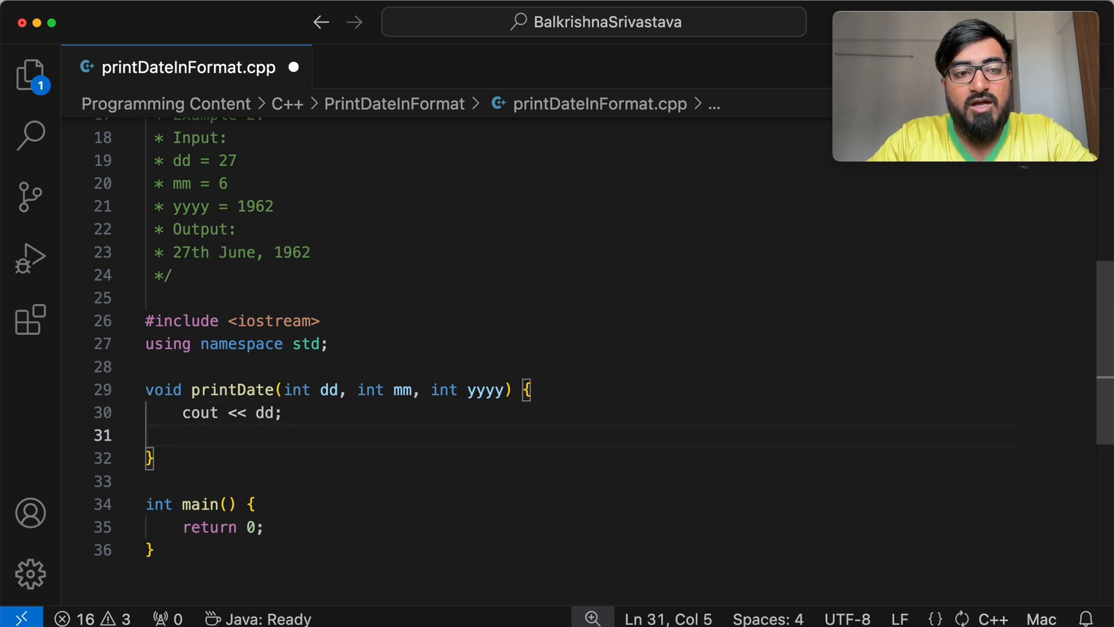
type("switch(")
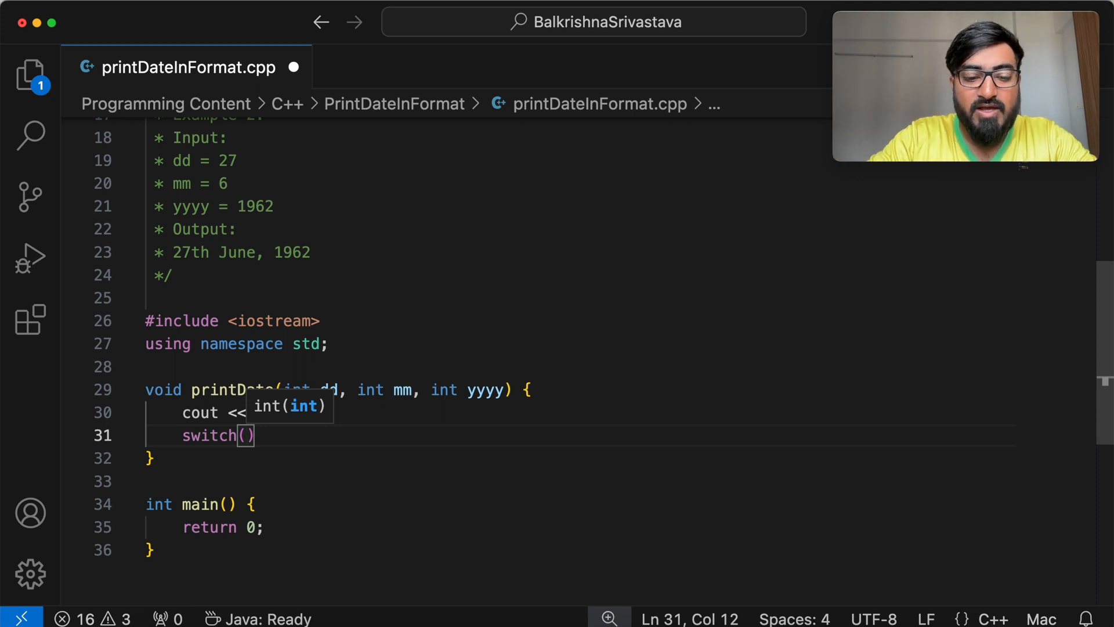
Step: Switch on dd with case 1 printing "st" followed by break
type("dd")
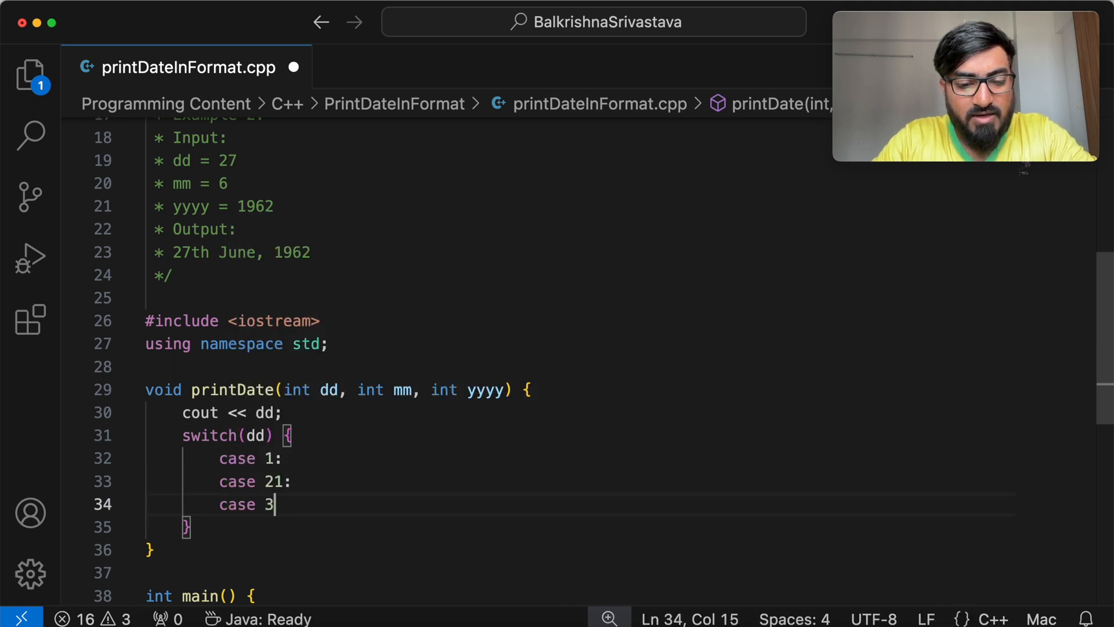
type("1")
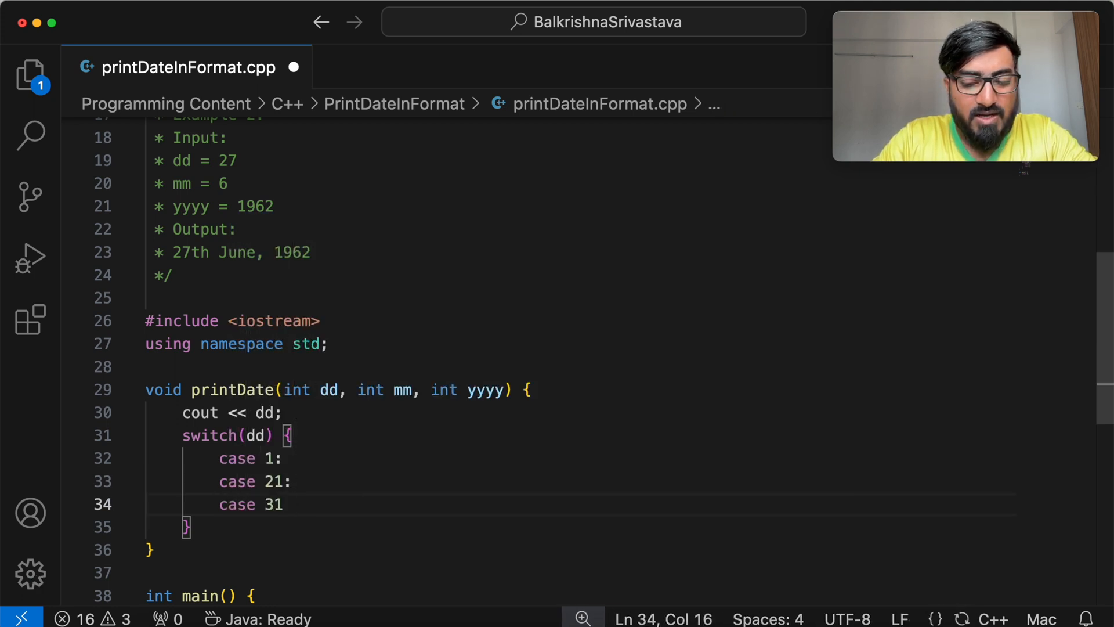
type("cout << \"st")
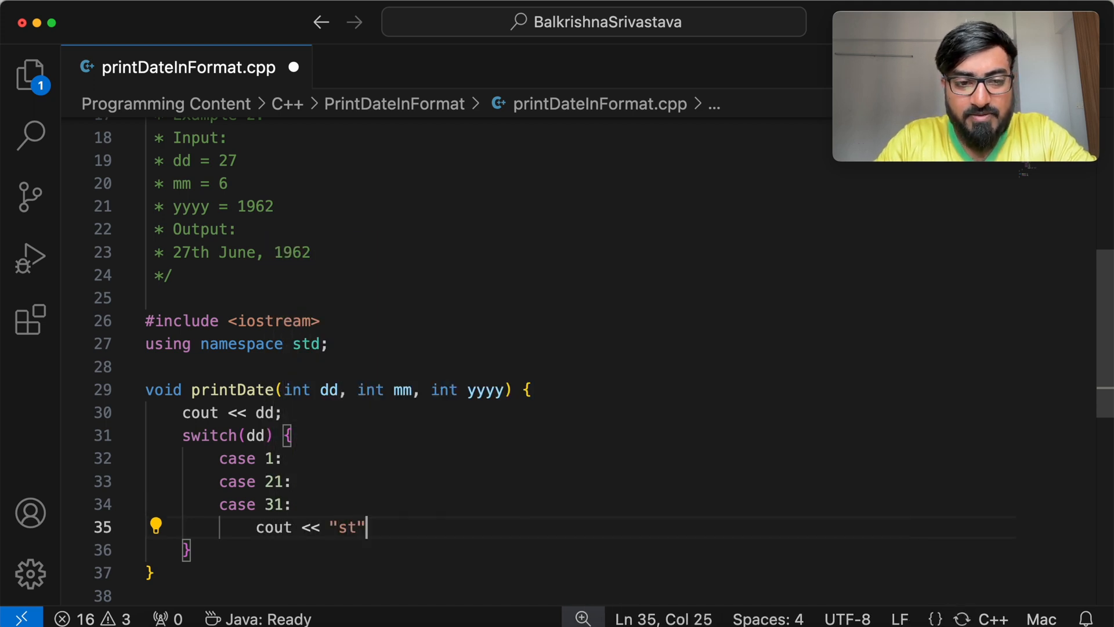
type(";")
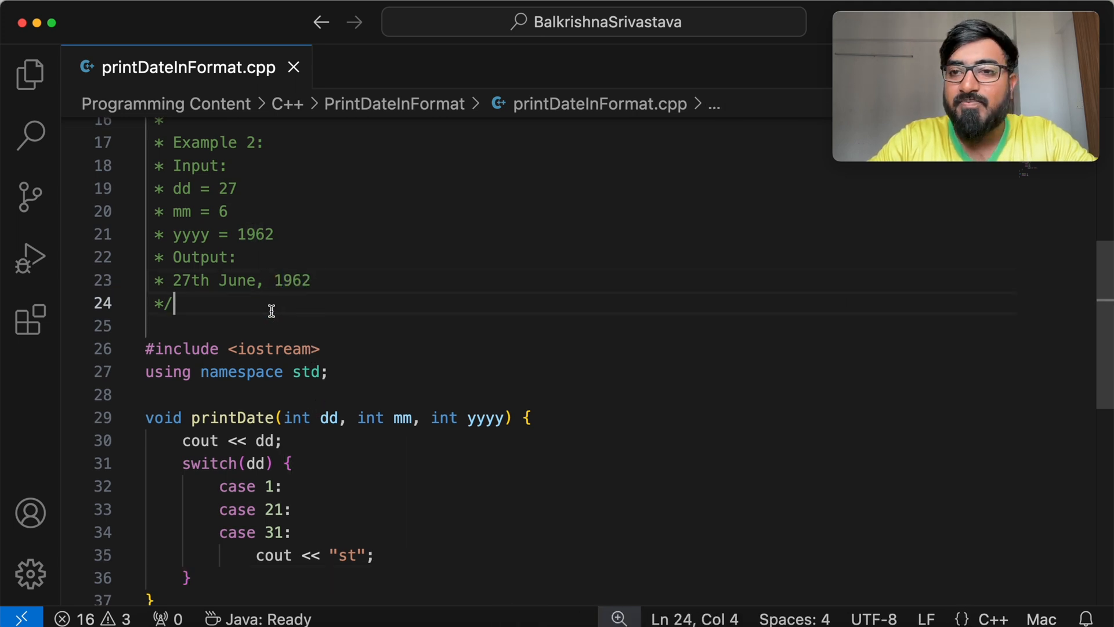
left_click_drag(174, 280, 270, 280)
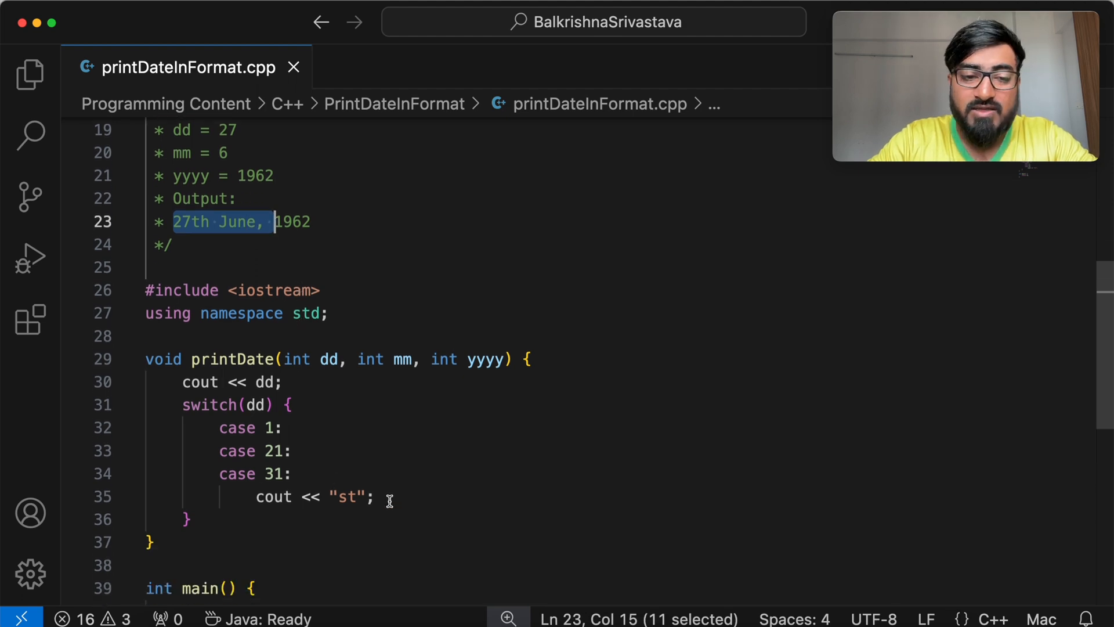
type("break;")
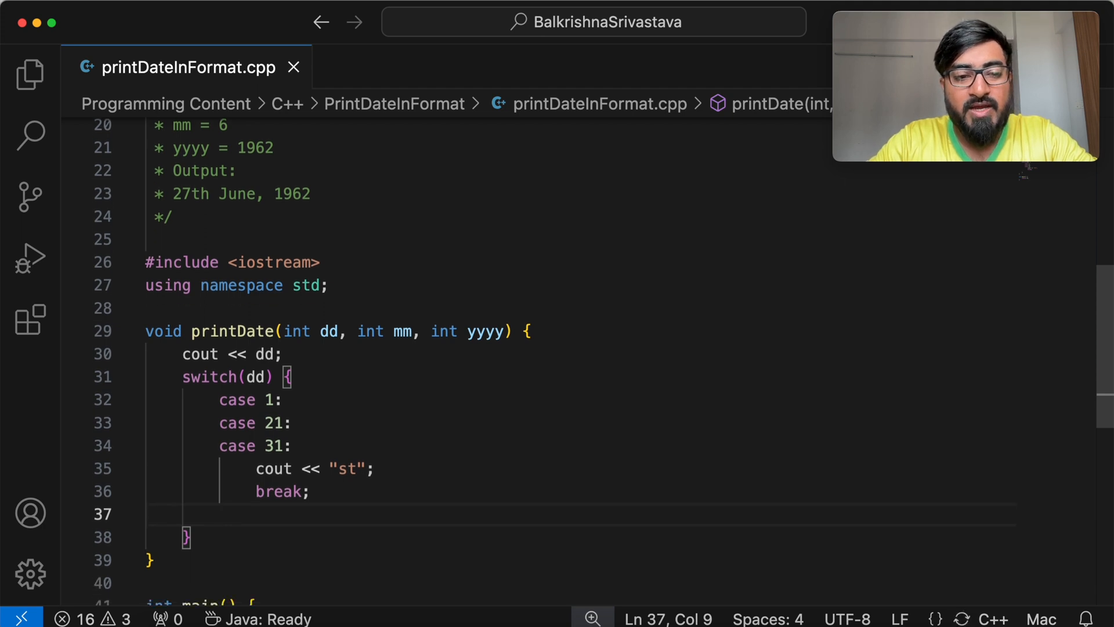
Step: Add case 2 and 22 printing "nd" in the day-suffix switch
type("case 2")
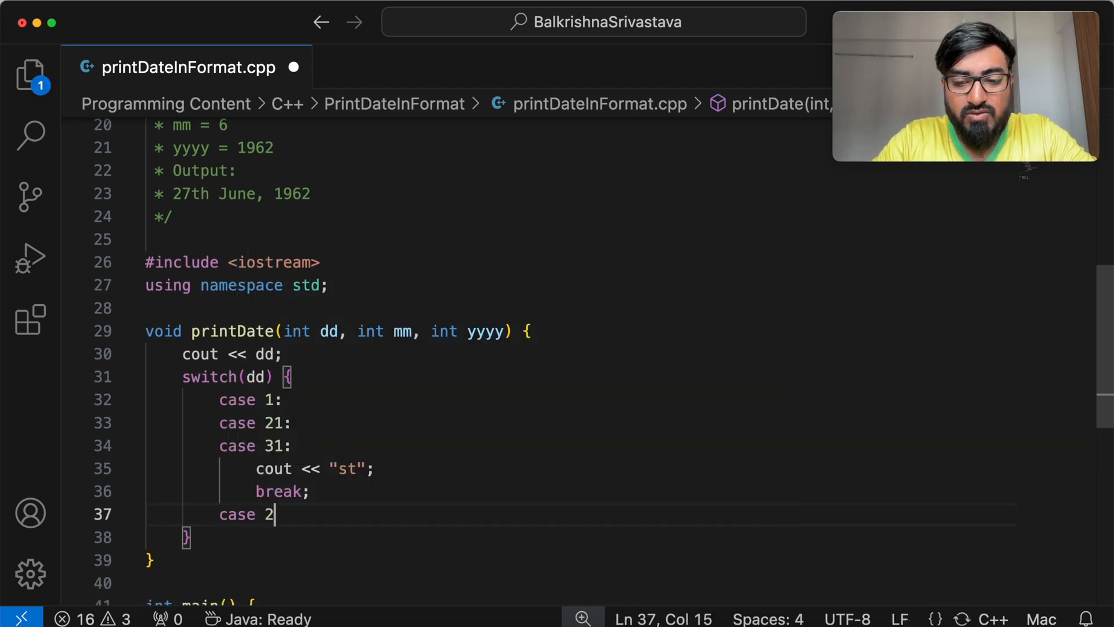
type(":")
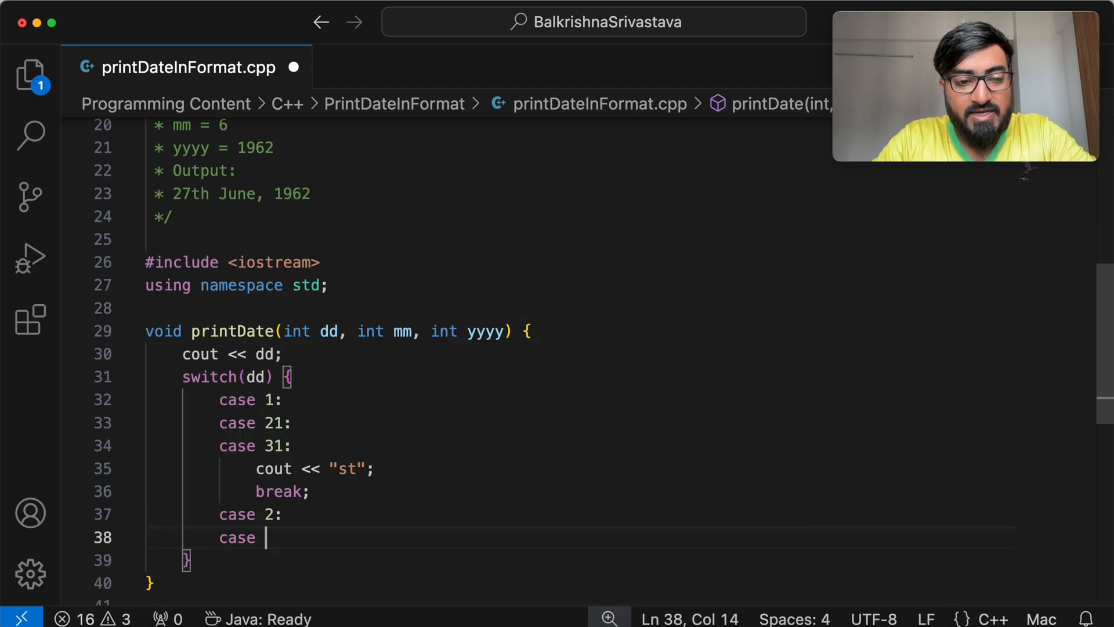
type("22:")
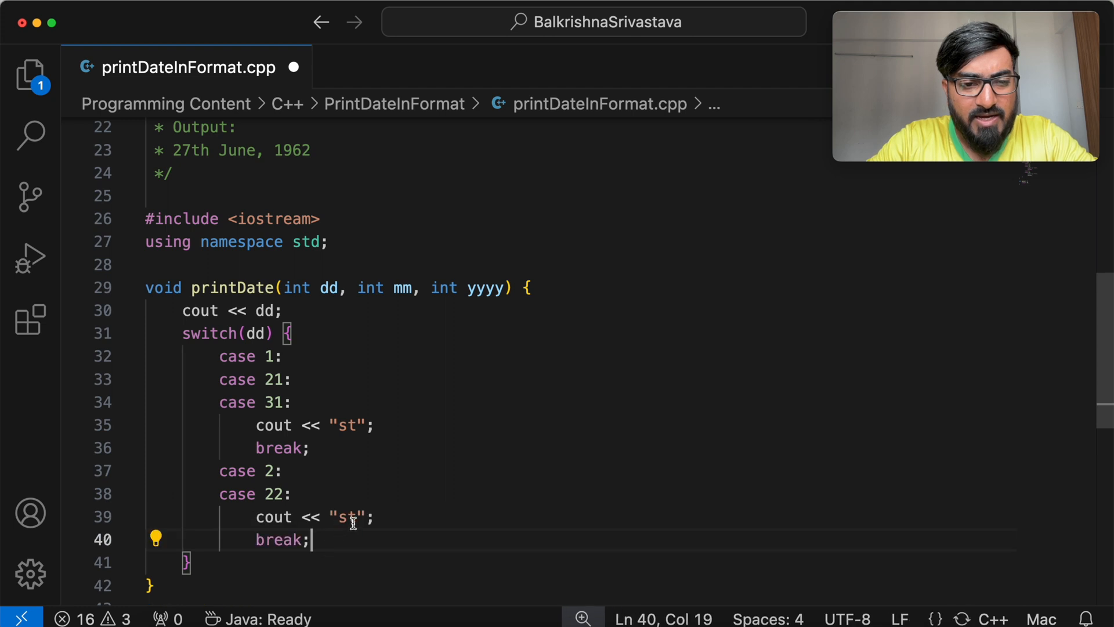
type("nd")
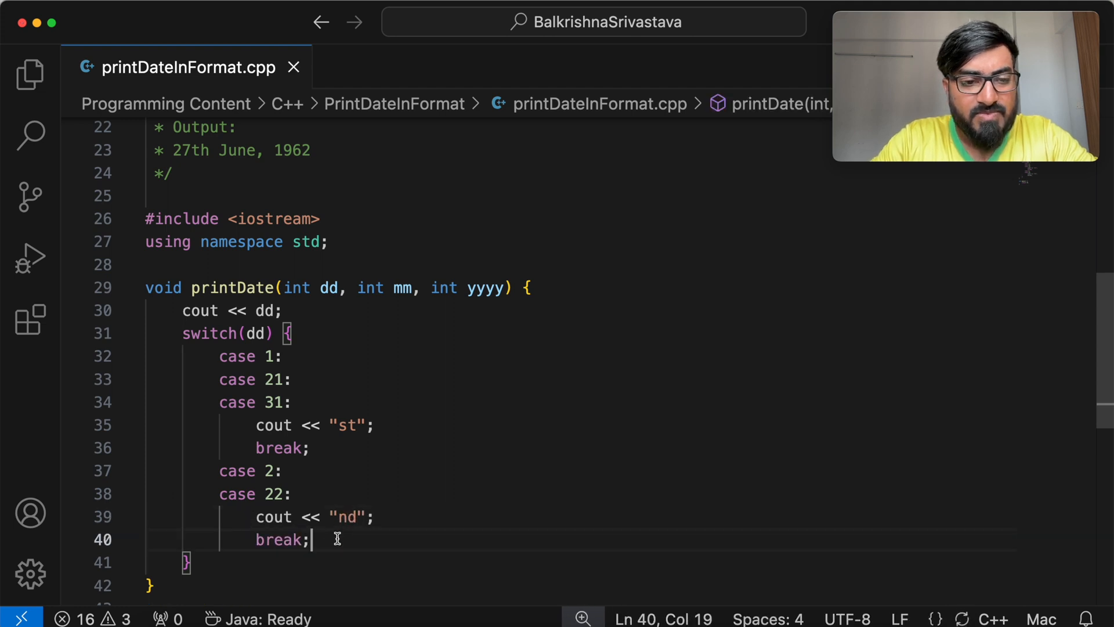
key("Enter")
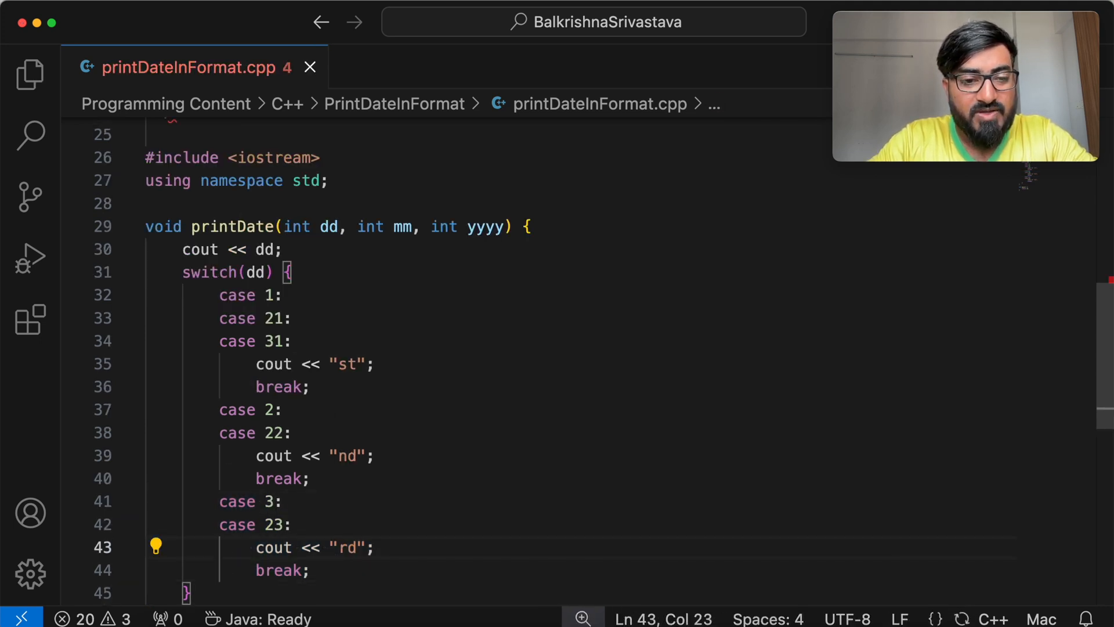
Step: Add a default branch printing "th" to close the suffix switch
type("default:")
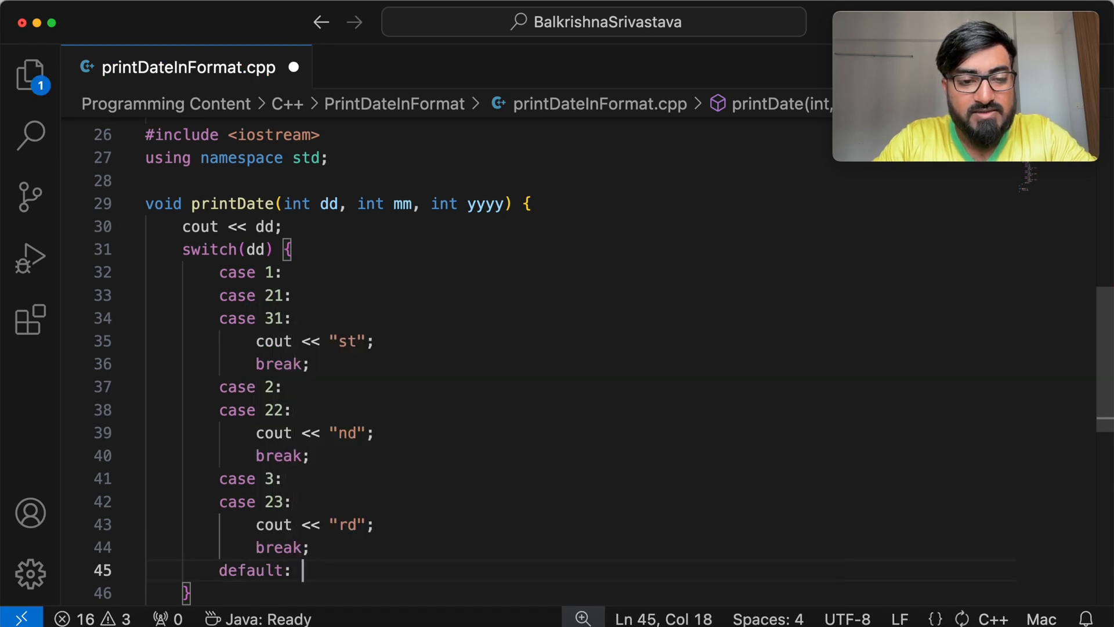
type("cout <<")
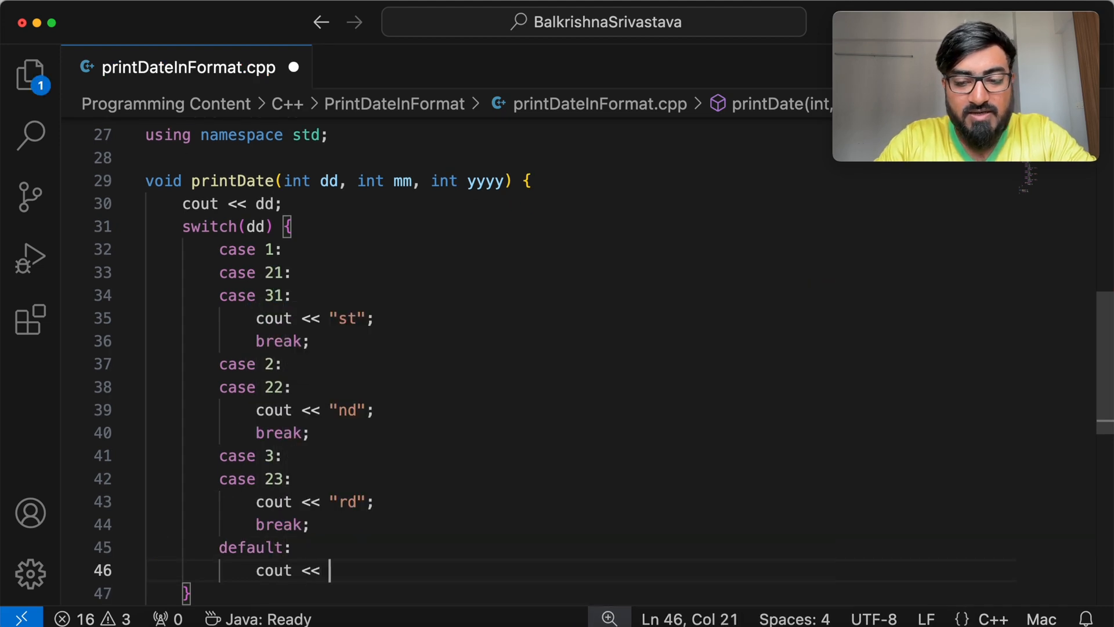
type("\"th\";")
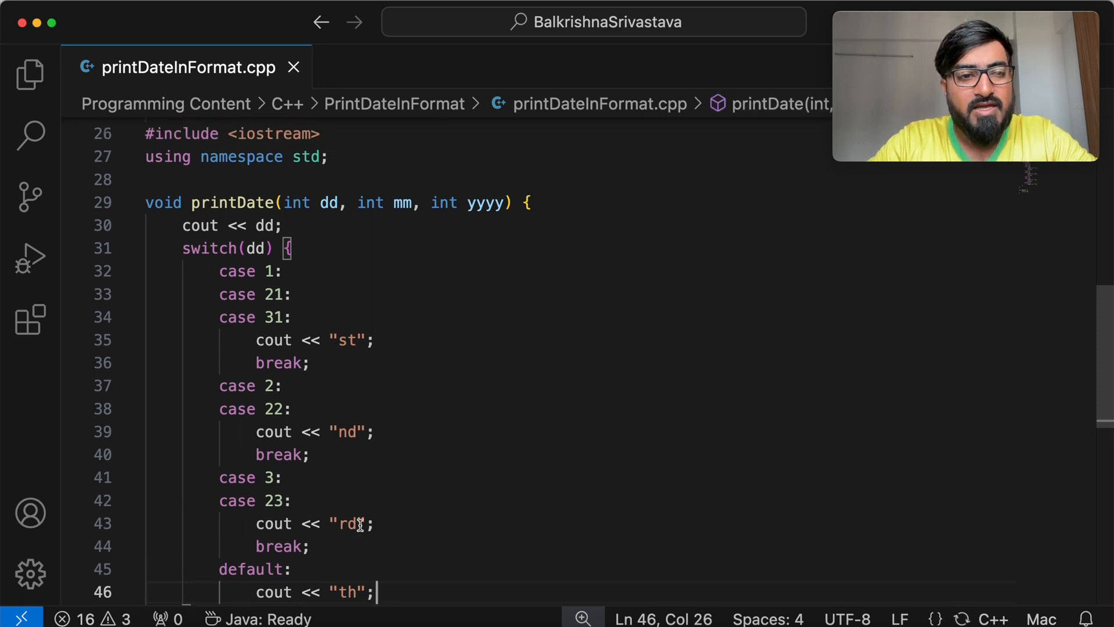
scroll("down", 3)
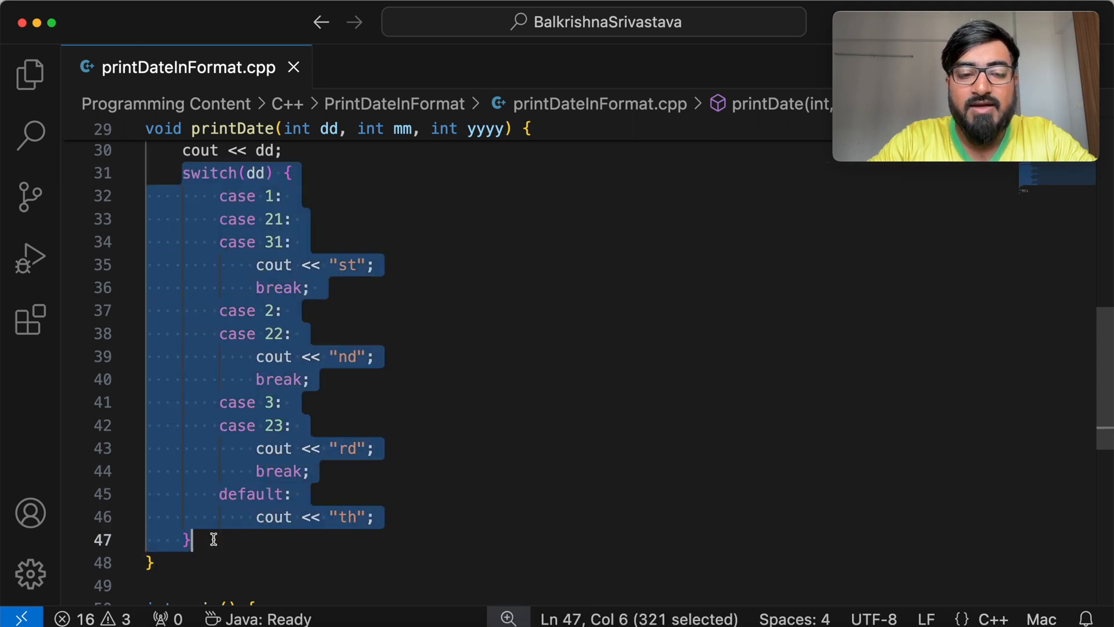
left_click(213, 540)
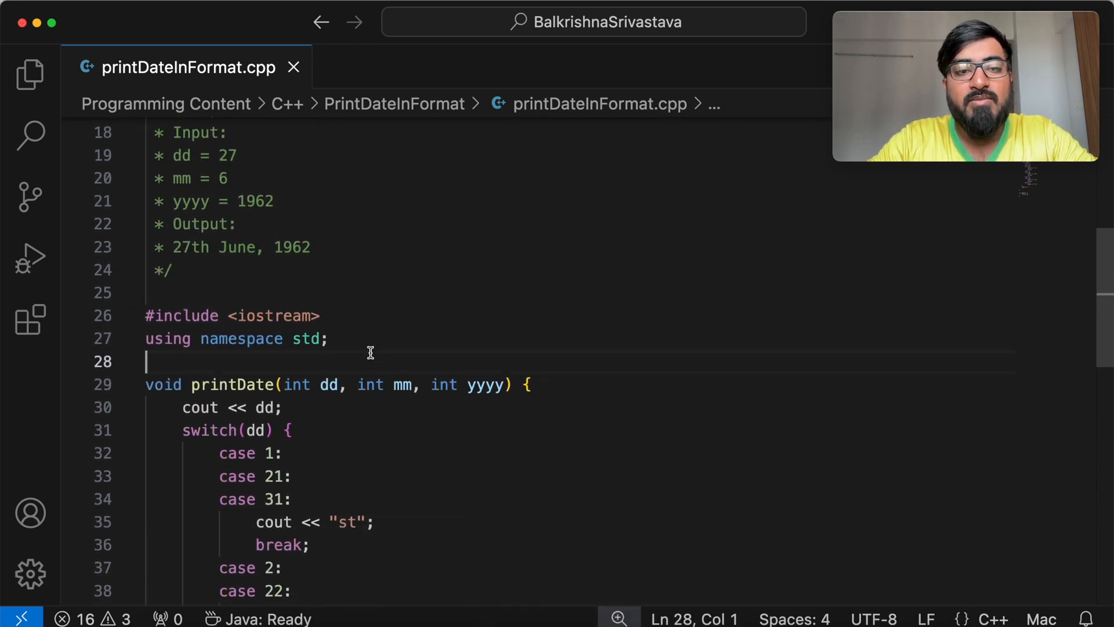
Step: Begin string getMonthName(int mm) returning "January" when mm==1
key("Enter")
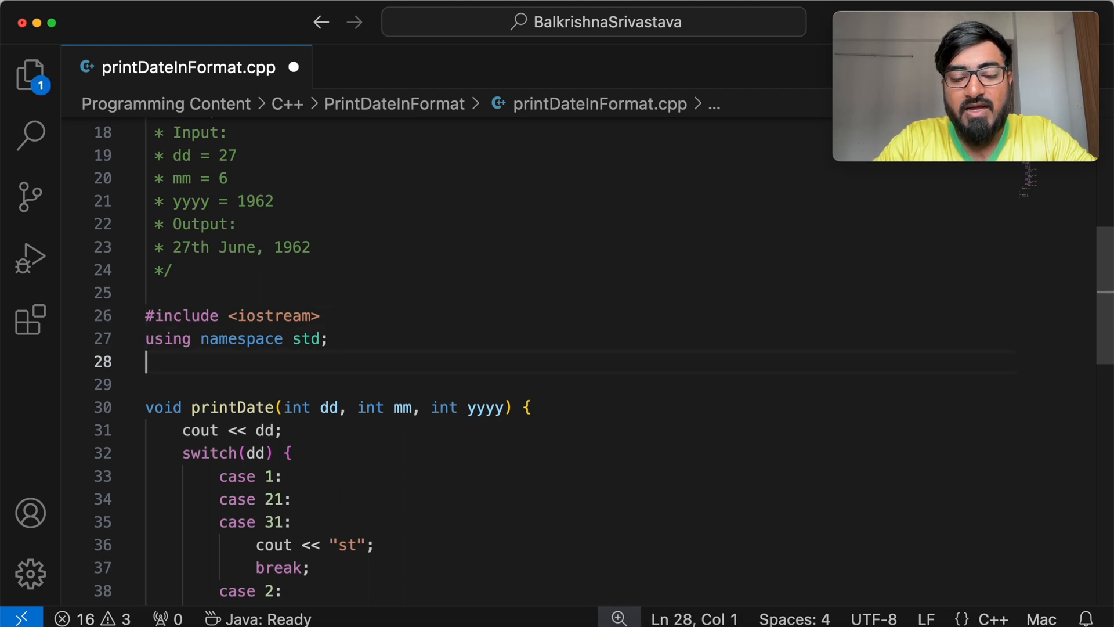
type("string get")
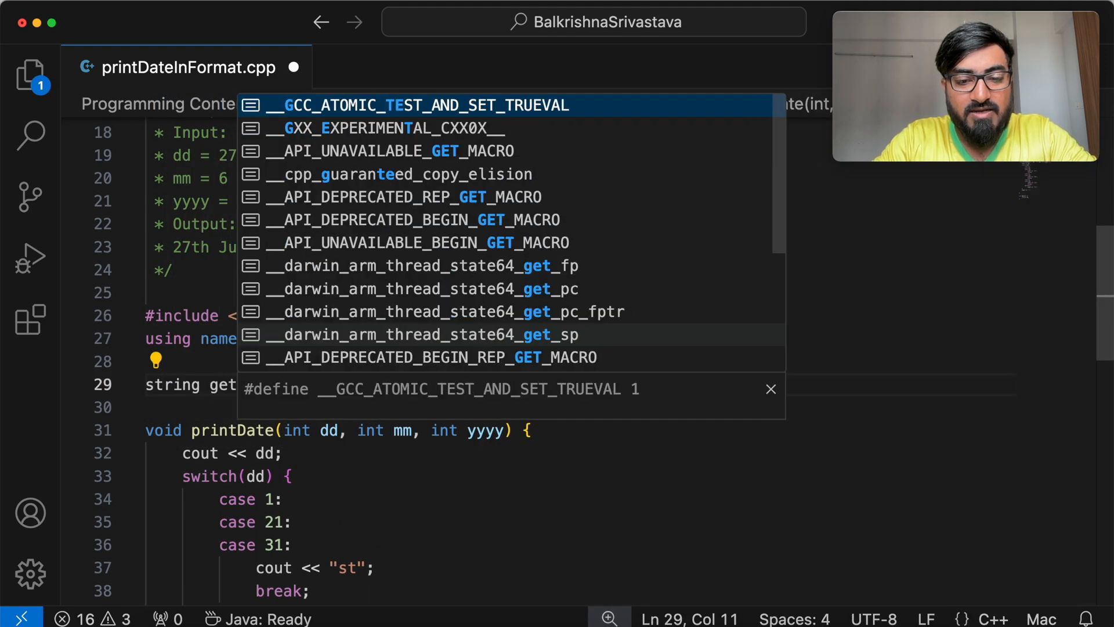
type("getMonthName()")
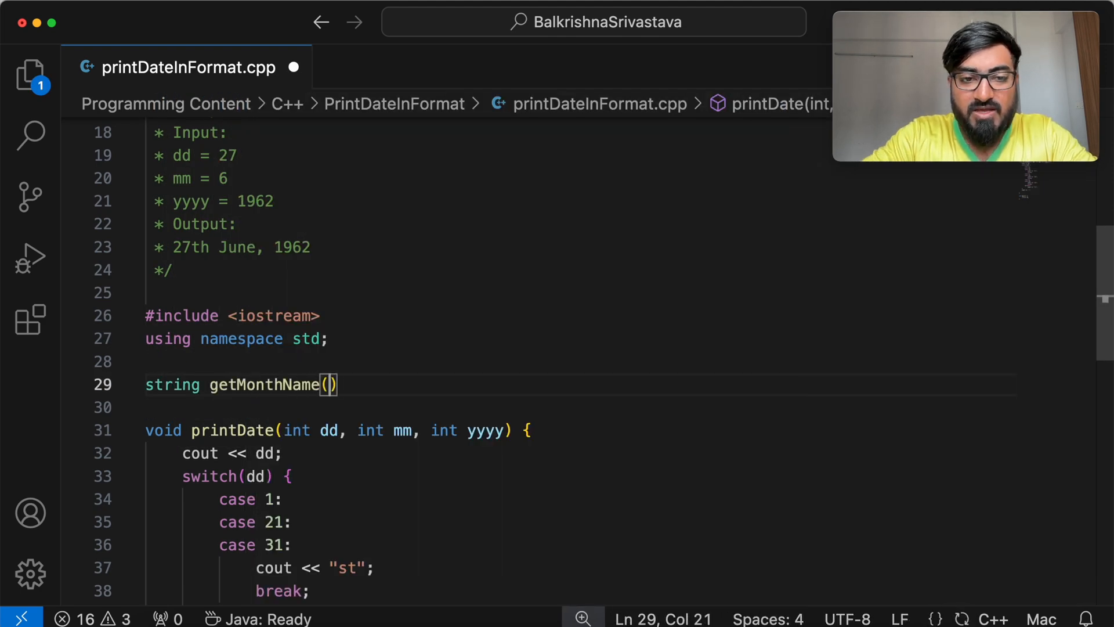
type("int mm) {")
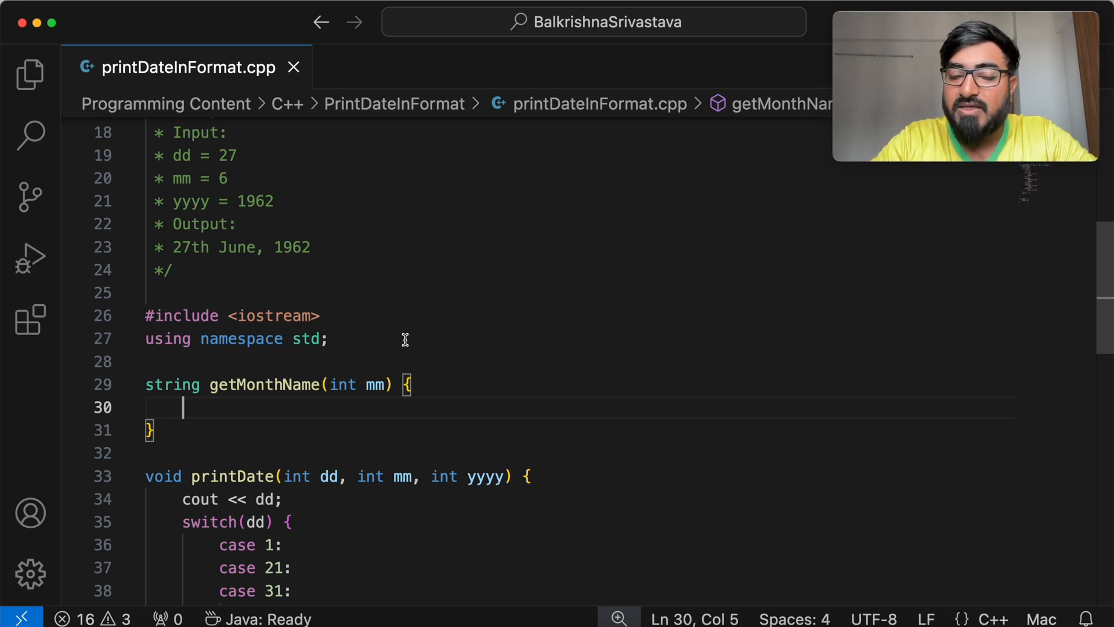
type("if()")
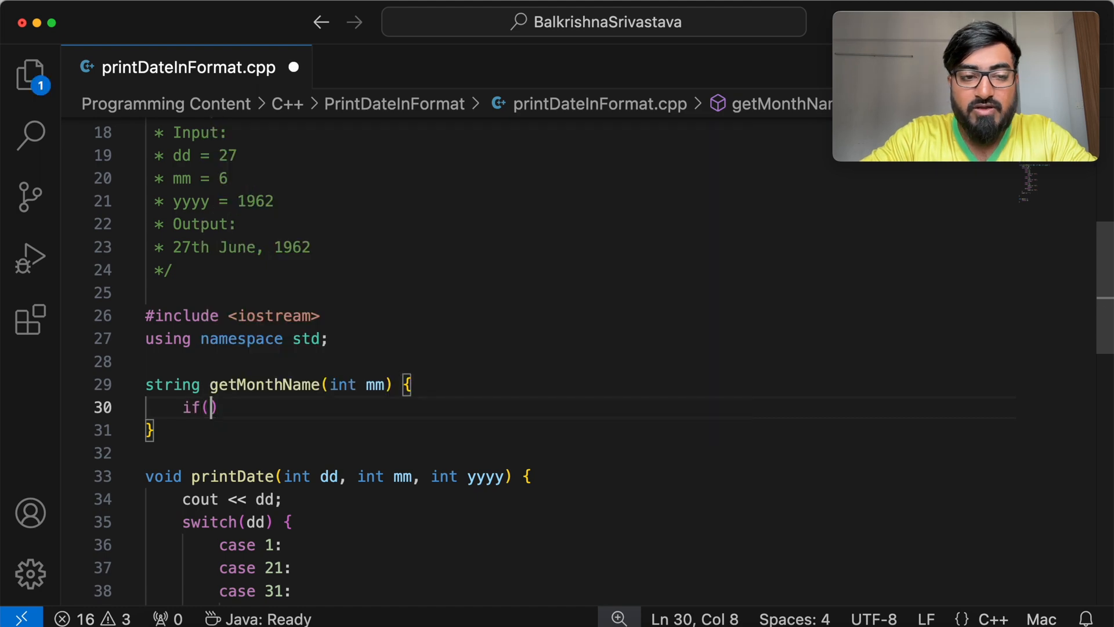
type("mm==1")
type("return \"Ja")
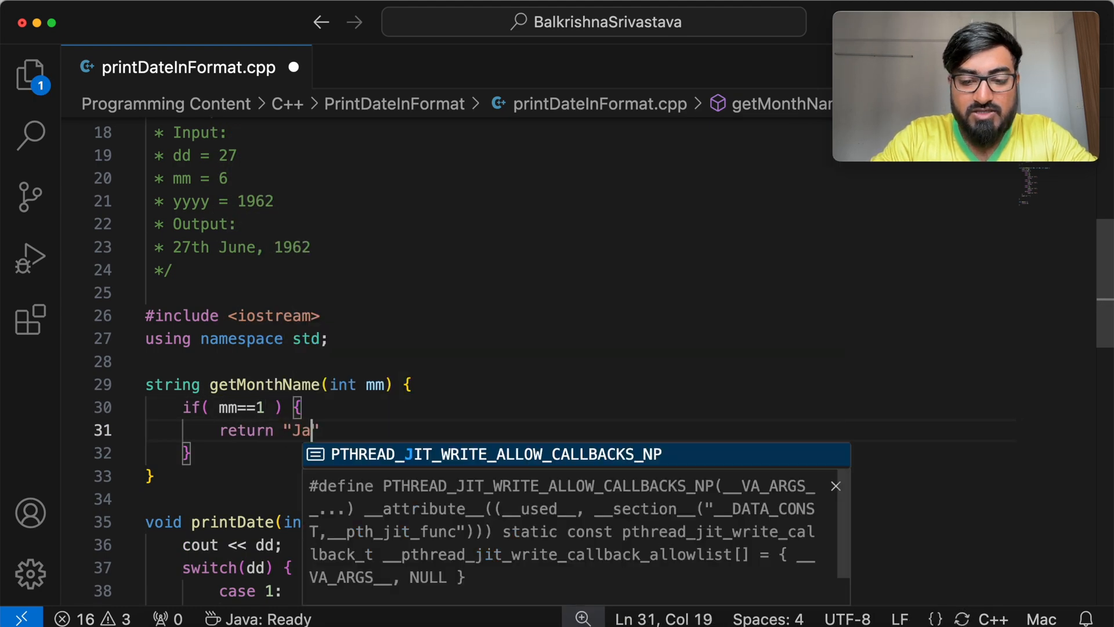
type("nuary\";")
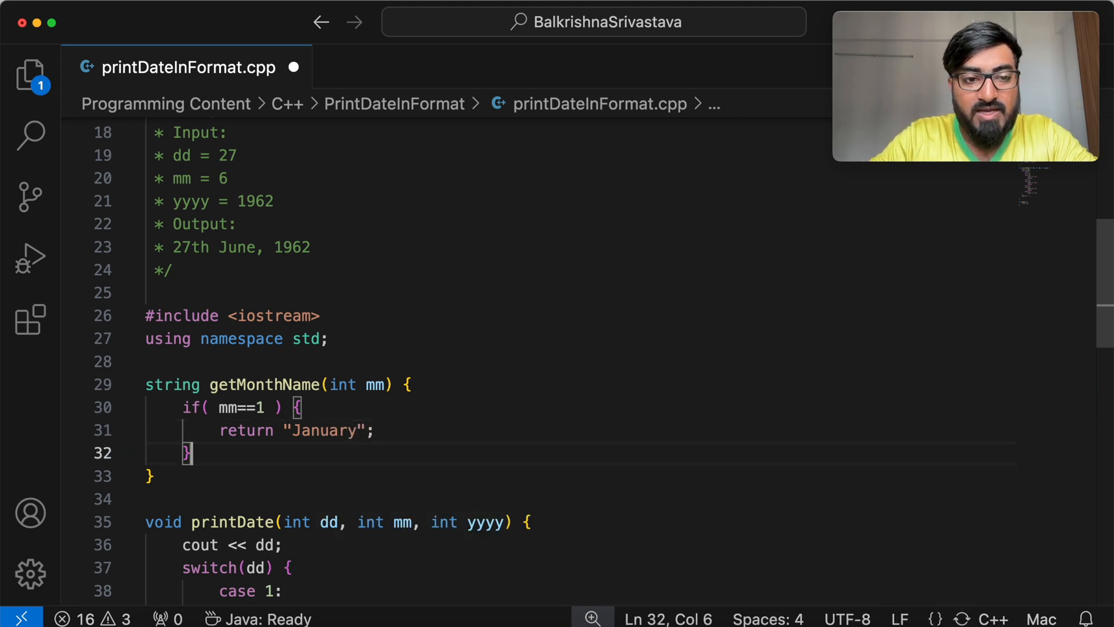
Step: Extend the else-if chain with the February and March branches and onward
type("else if( mm==2 ) {")
type("return \"February\";")
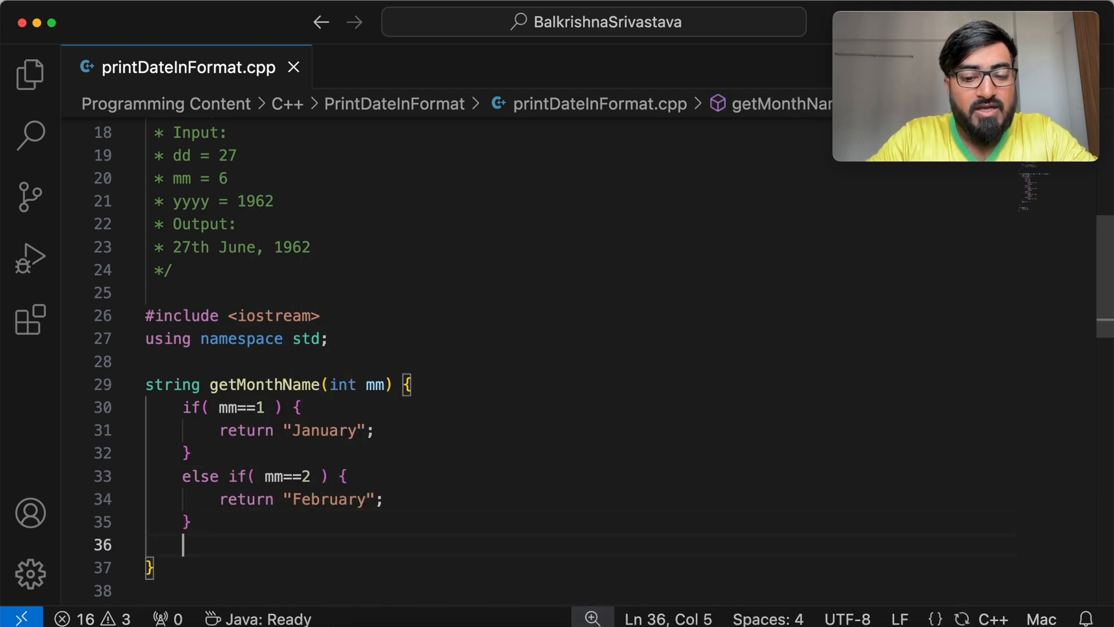
type("else if( mm==3 ) {")
type("return")
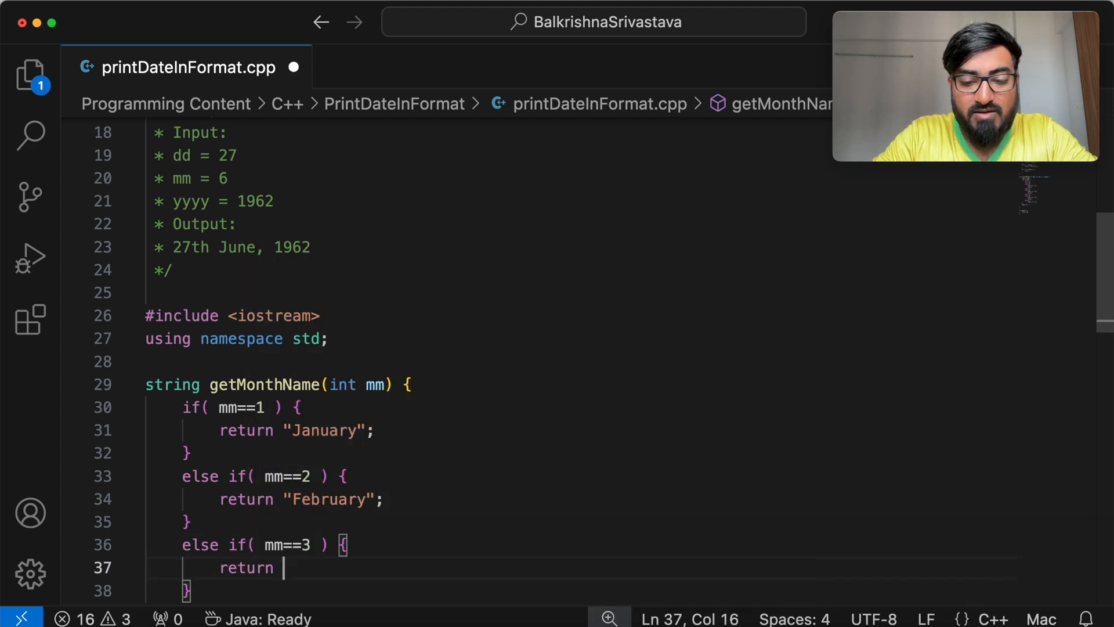
type("\"march\";")
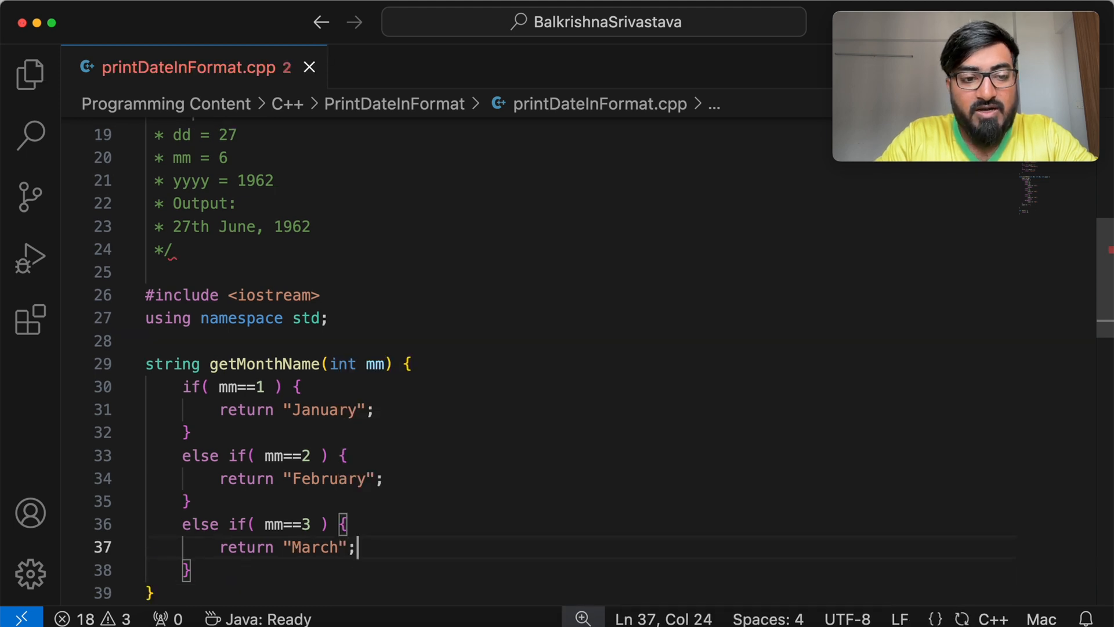
key("Enter")
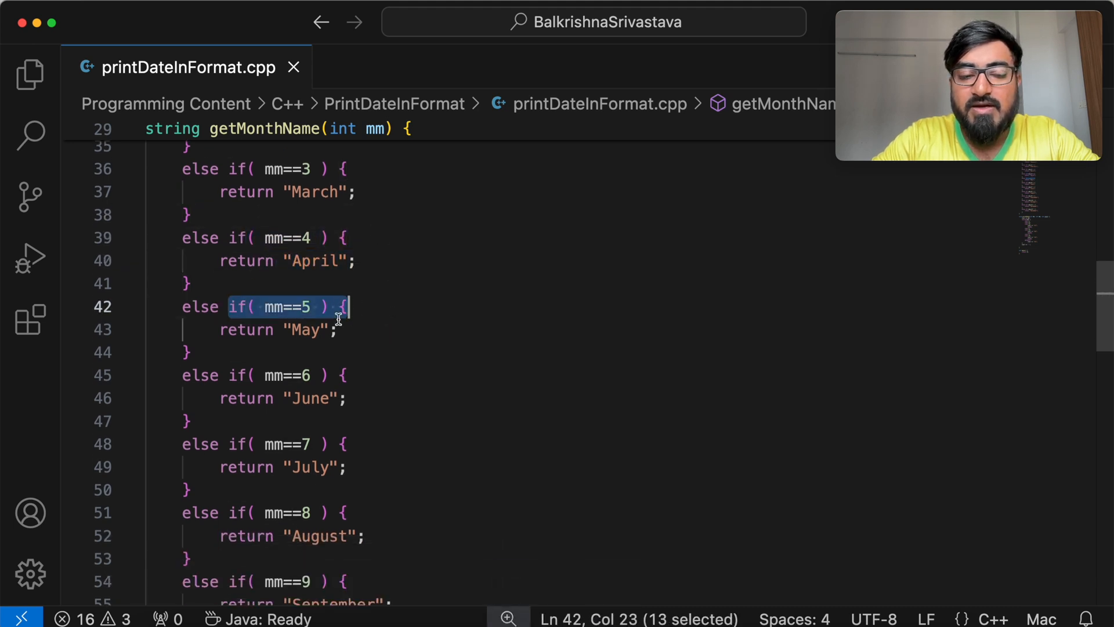
scroll("down", 3)
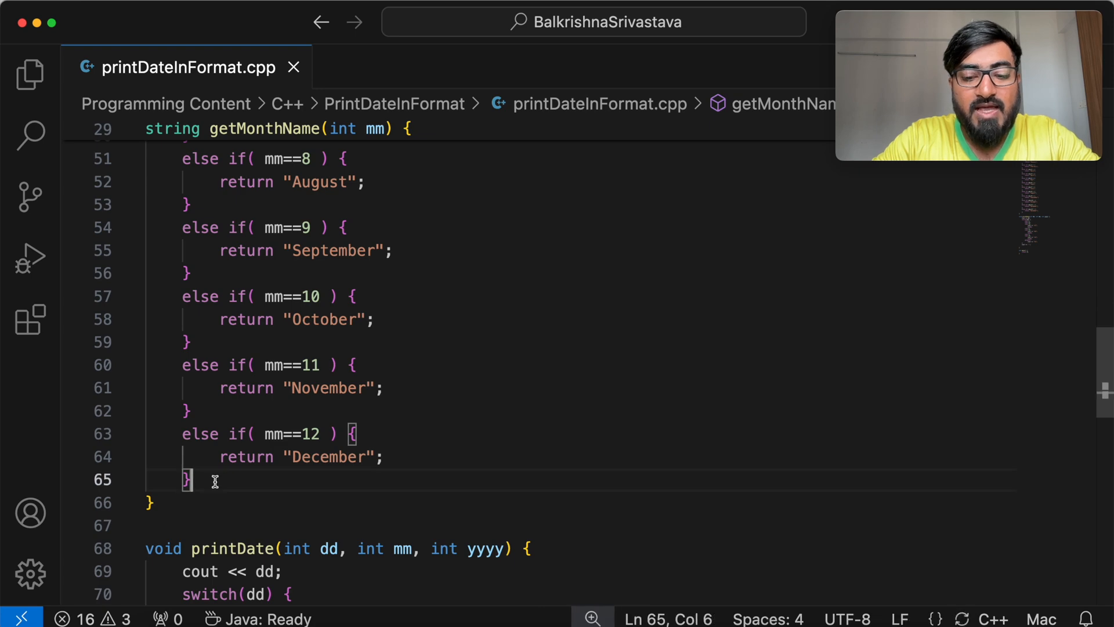
Step: Finish with an else branch returning "INVALID MONTH"
type("else {")
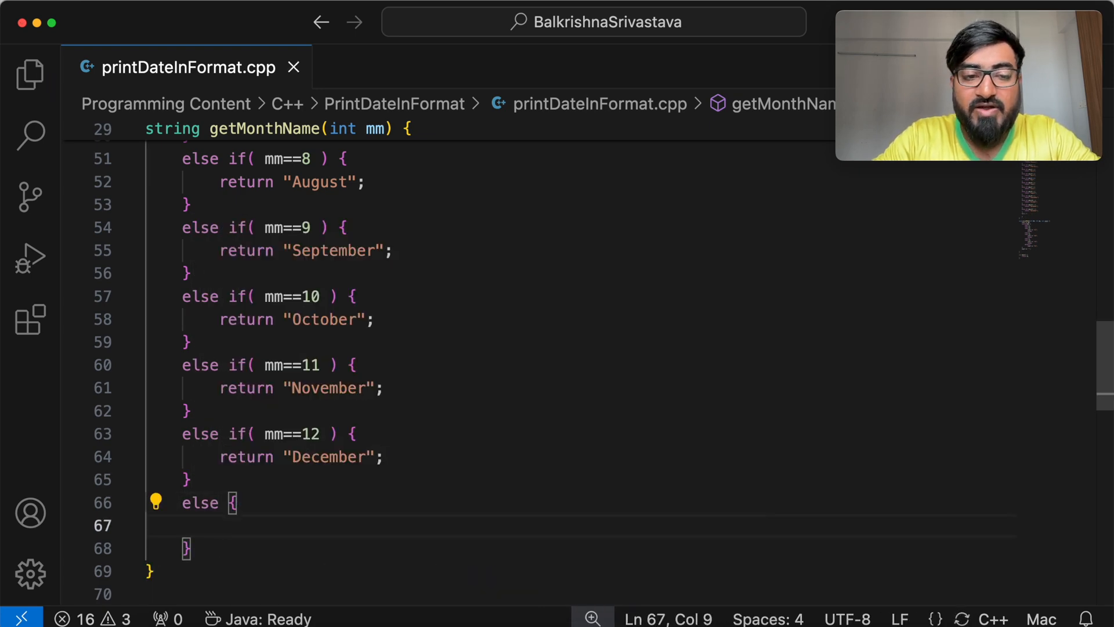
scroll("down", 3)
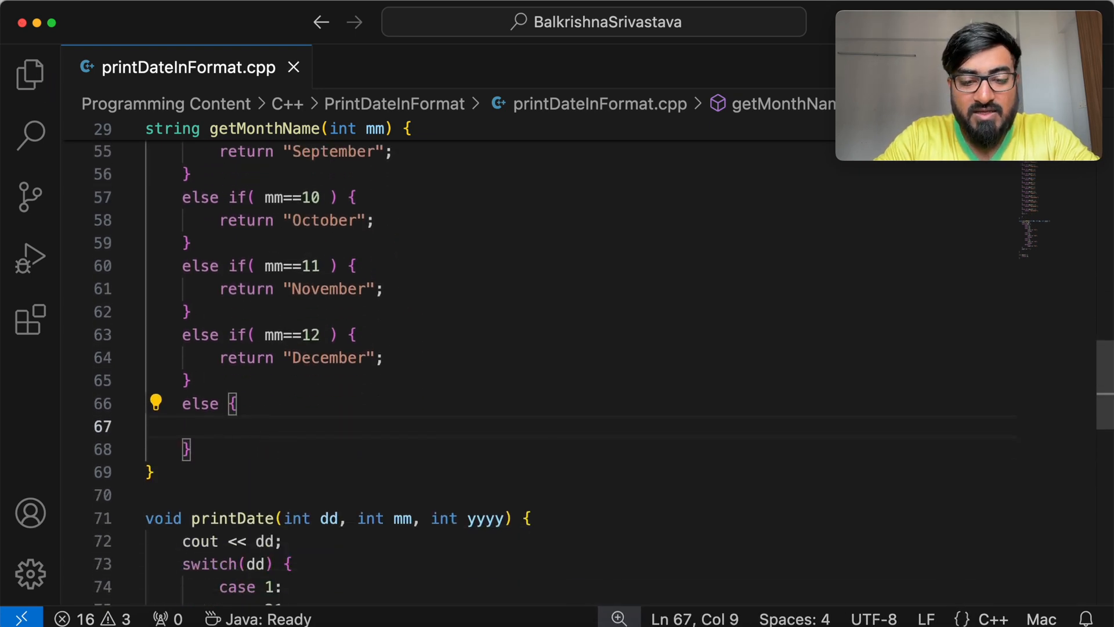
type("return \"INVAL")
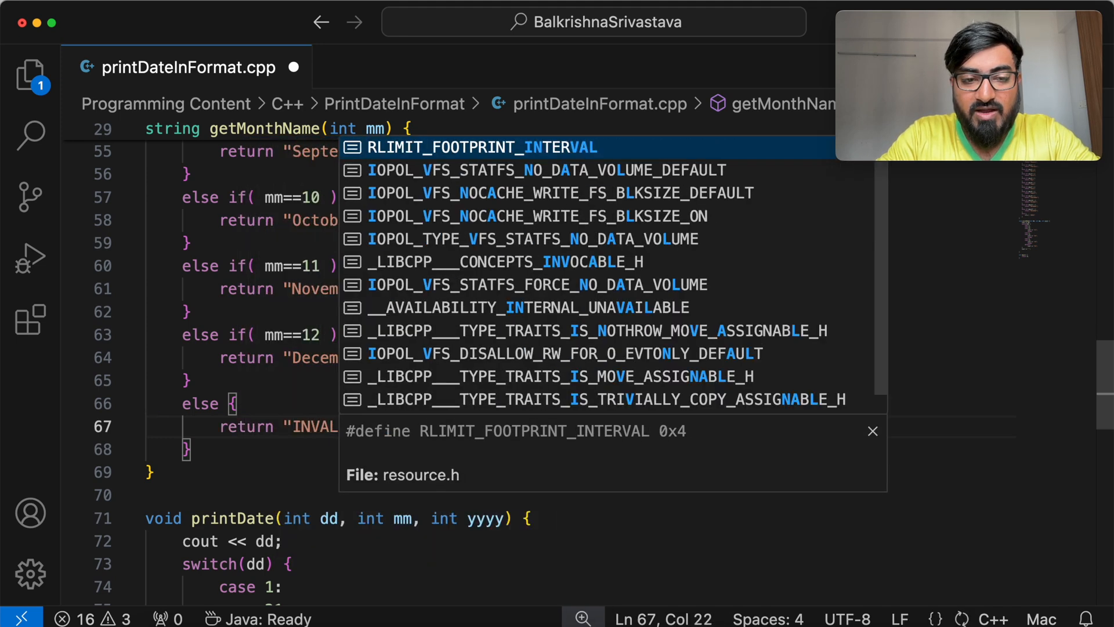
key("Escape")
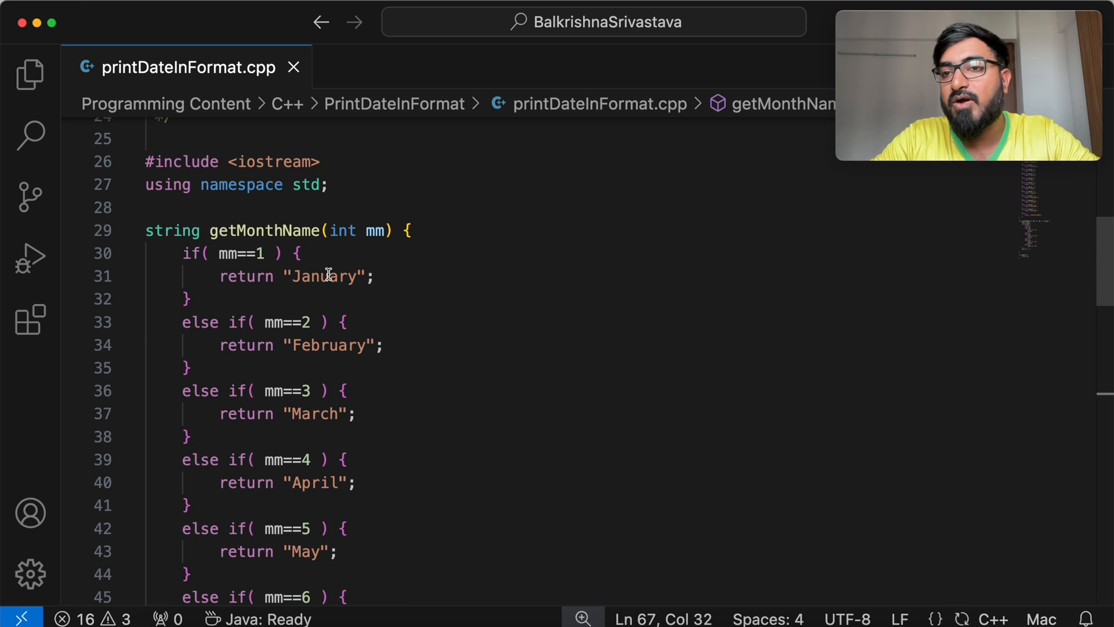
scroll("down", 3)
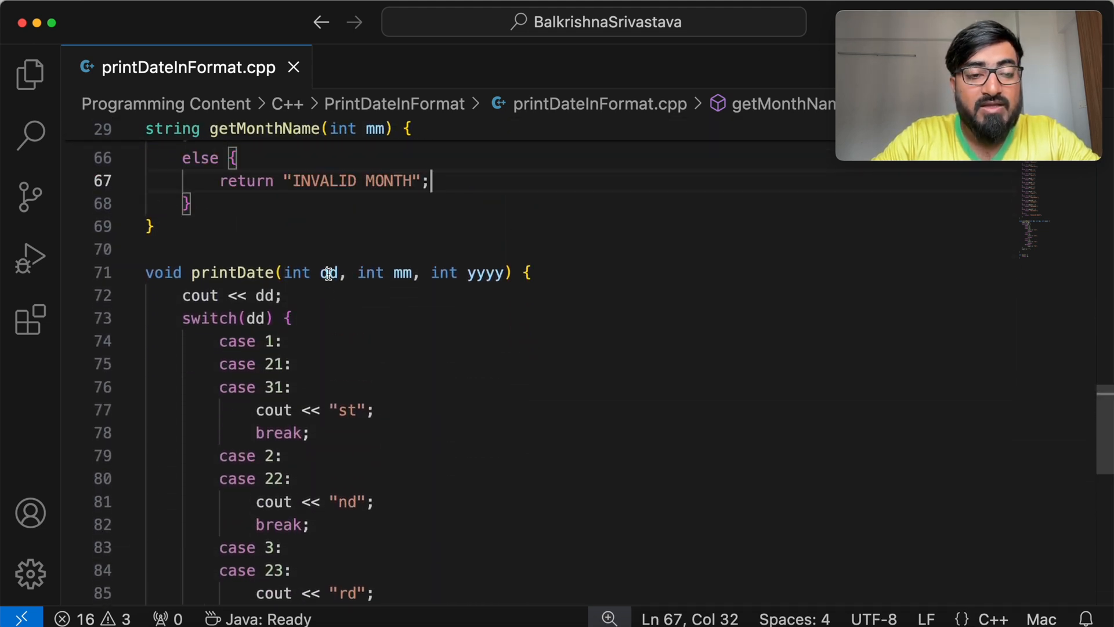
scroll("down", 3)
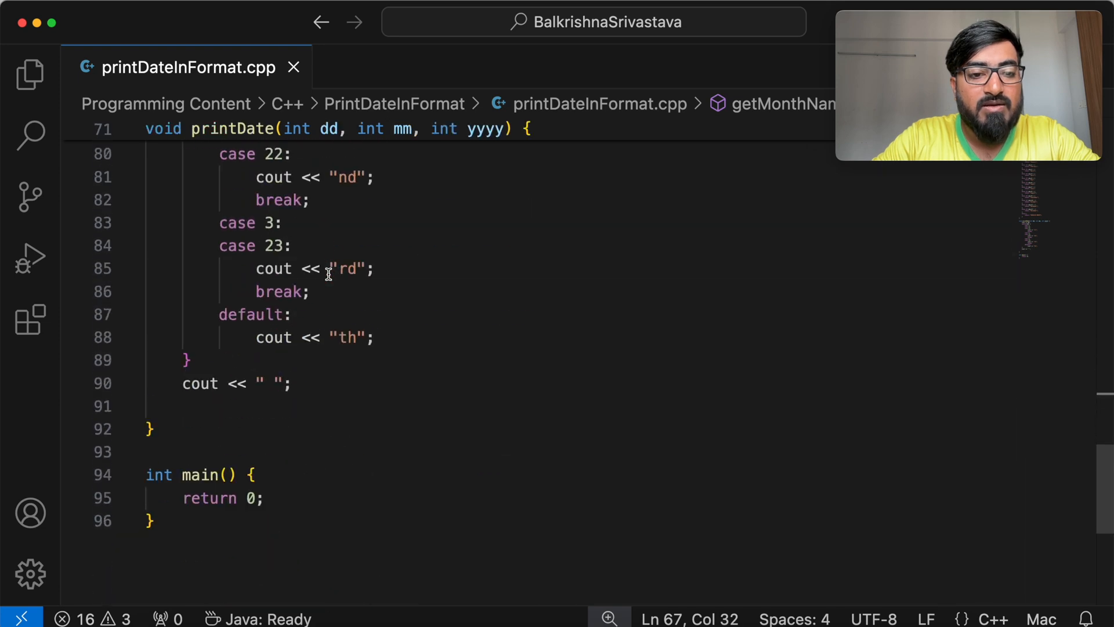
Step: Print getMonthName(mm) followed by a comma inside printDate
type("cout << getMonthName")
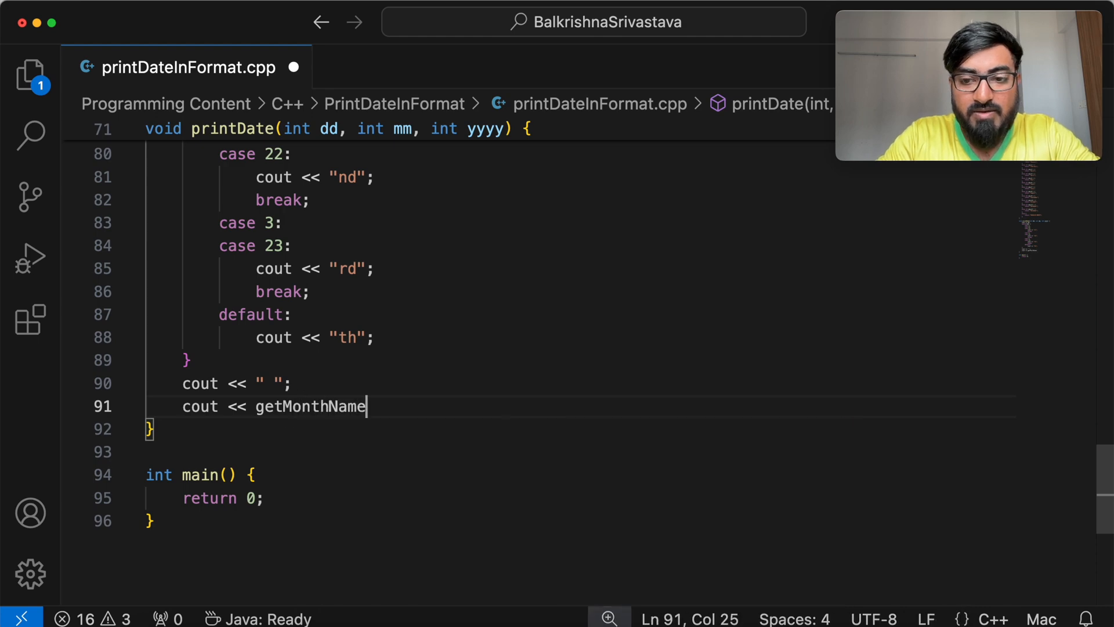
type("()")
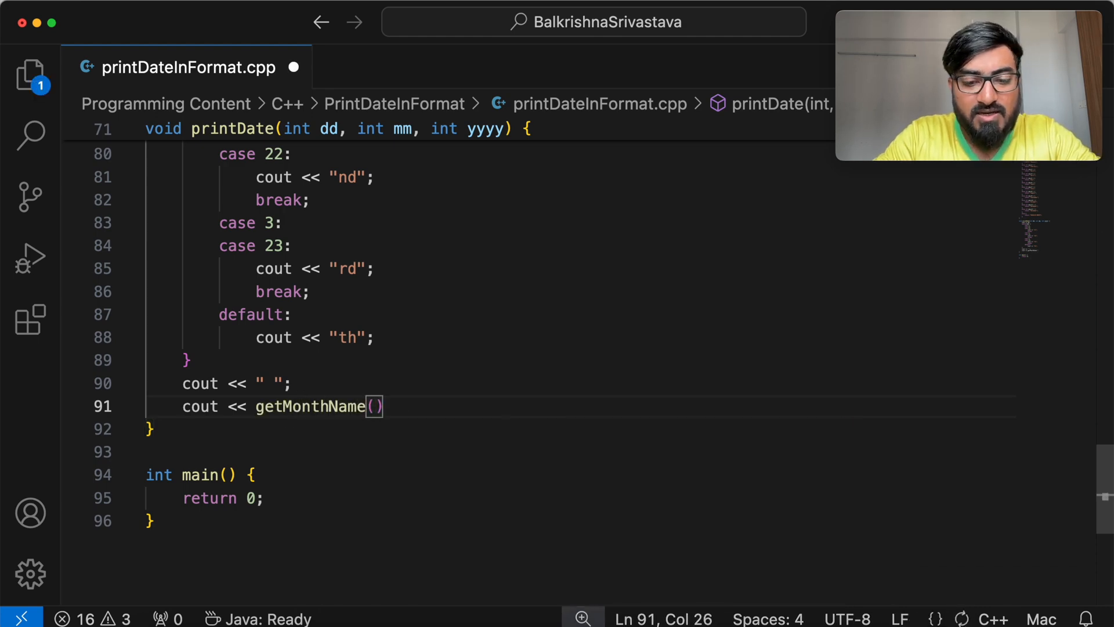
type("mm;")
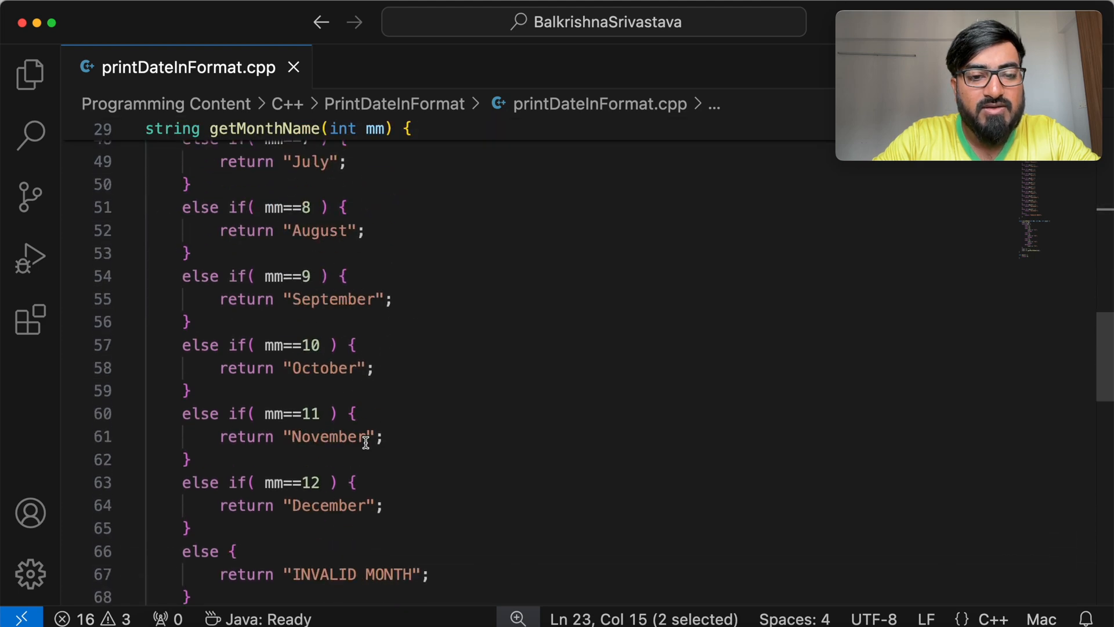
right_click(263, 482)
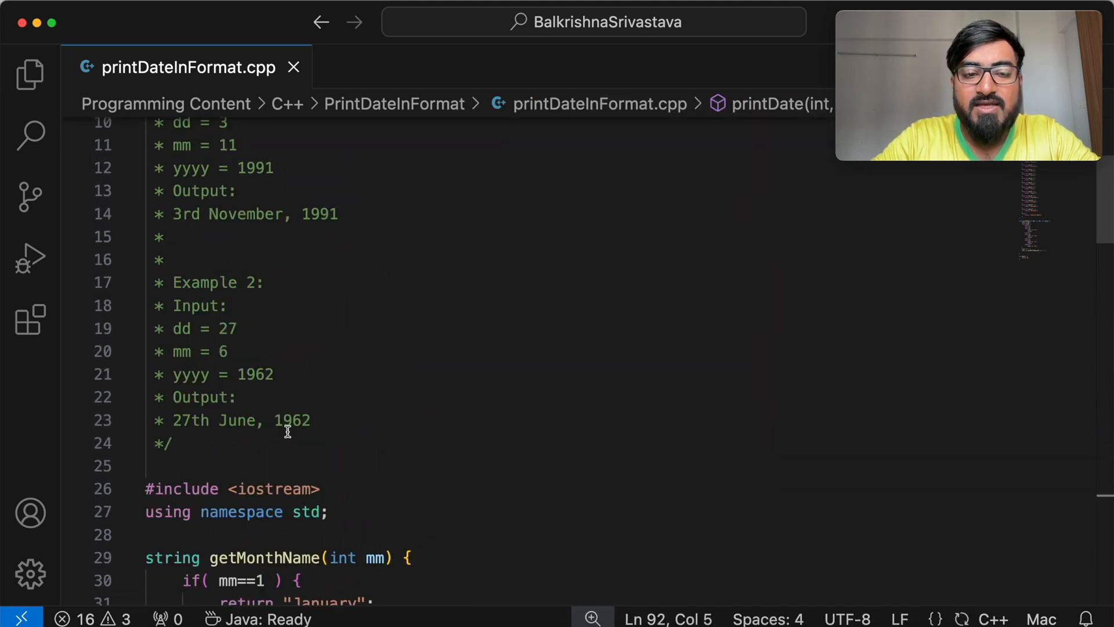
Step: Print yyyy with endl to complete the formatted date line
scroll("down", 3)
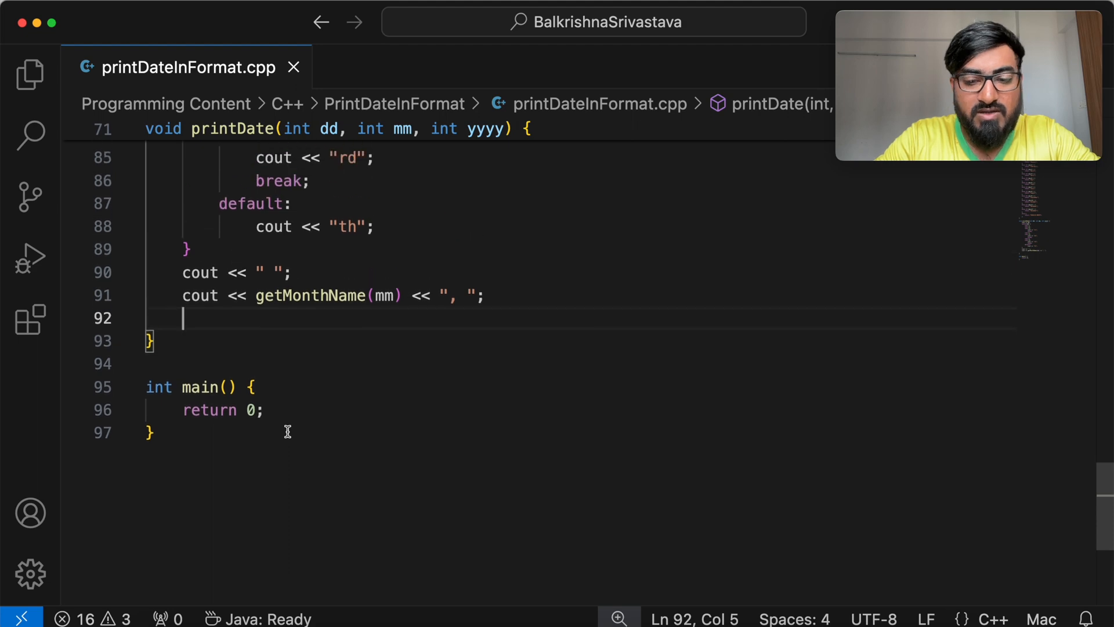
type("cout << yyyy << endl;")
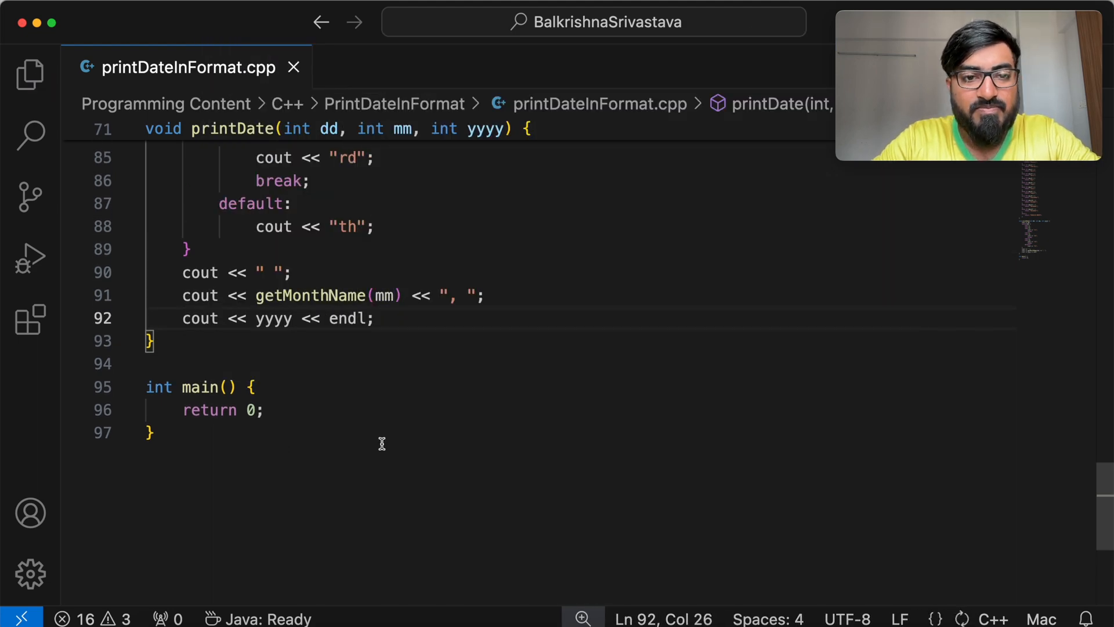
scroll("up", 3)
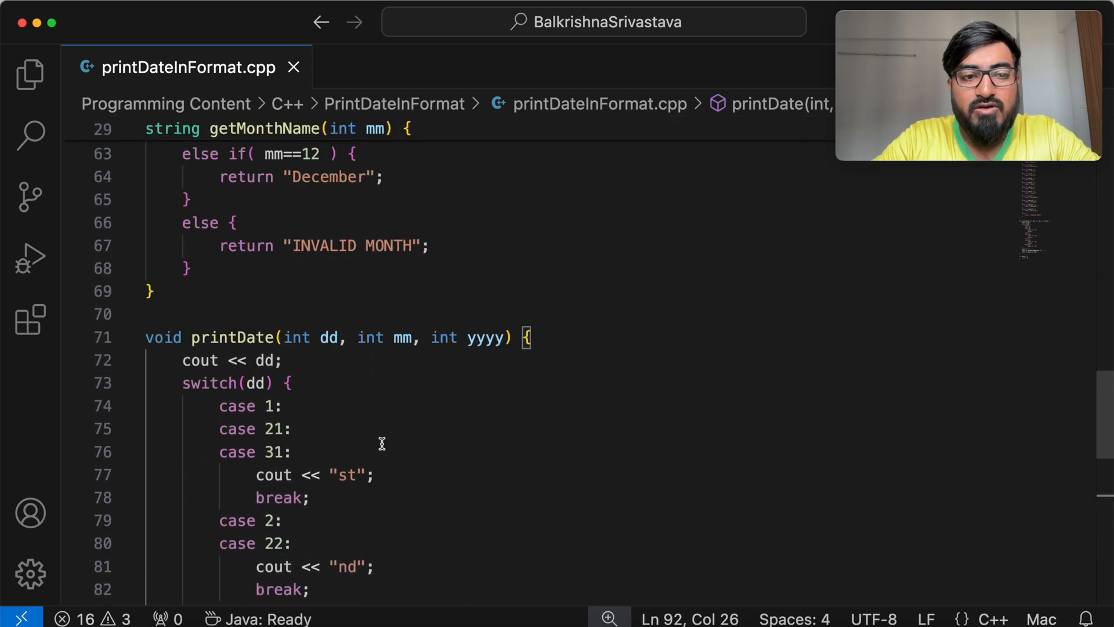
scroll("down", 3)
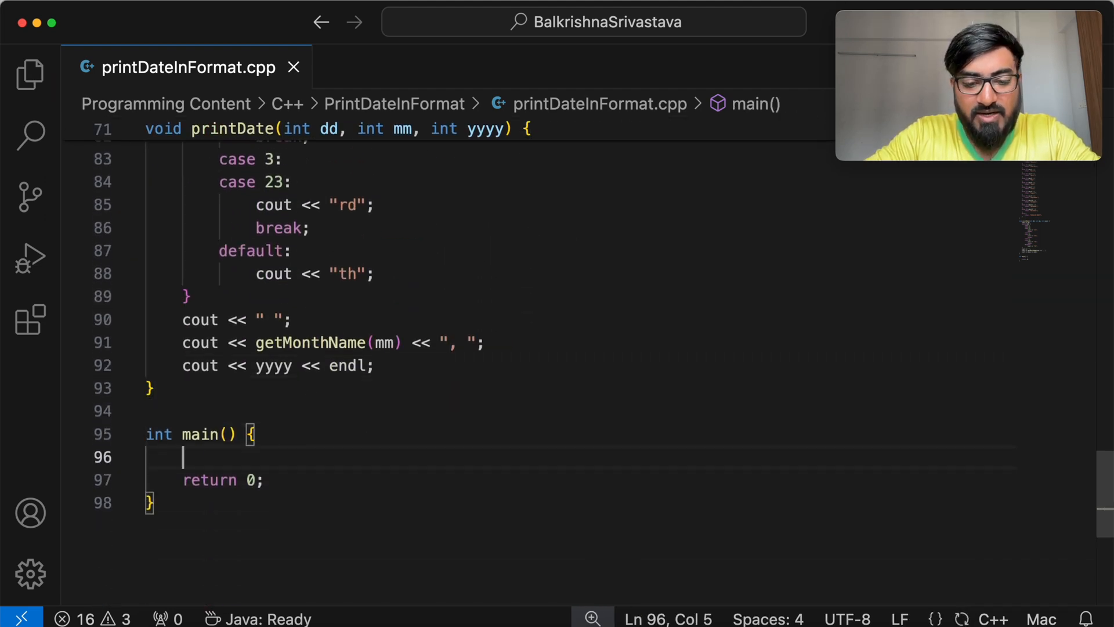
Step: Declare int dates[][3] with five sample dates and start a range-for loop over them
type("int dates[]")
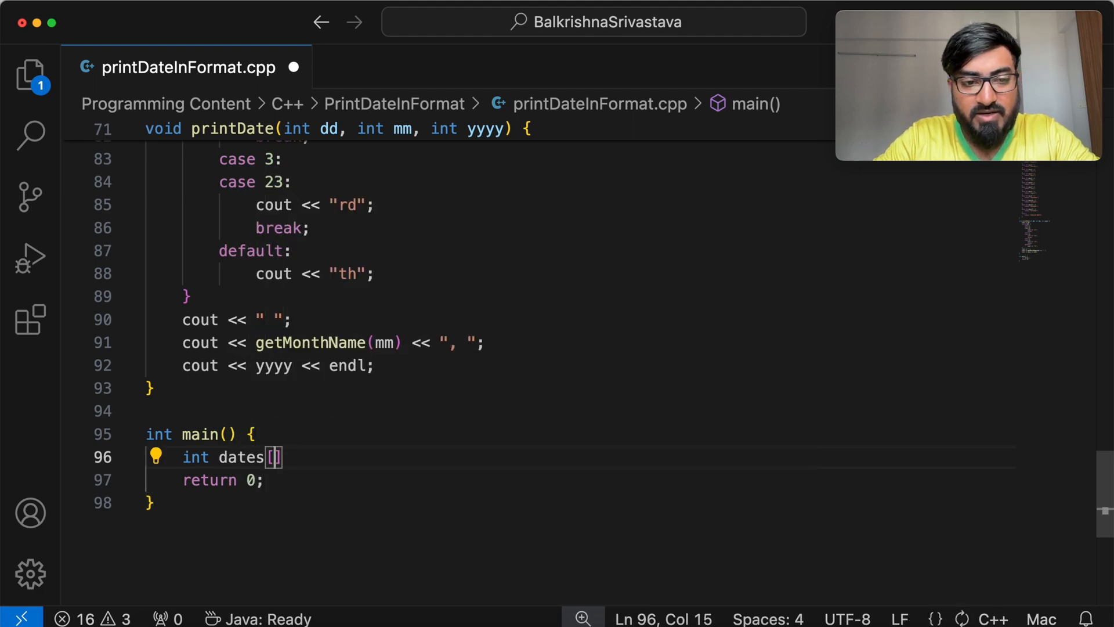
type("[3] = {")
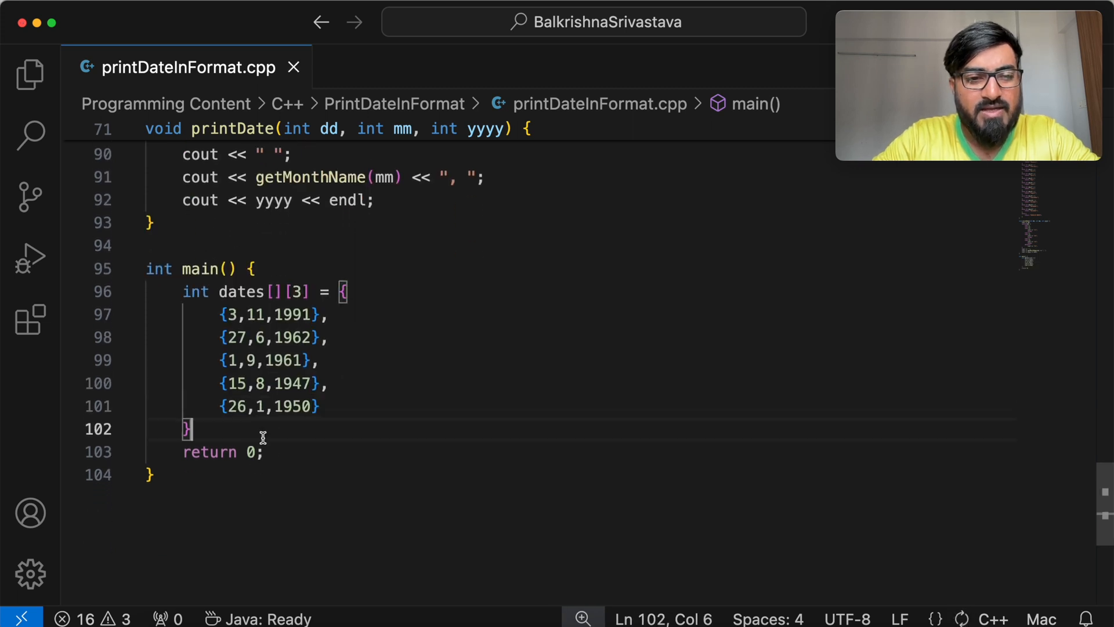
type("for(")
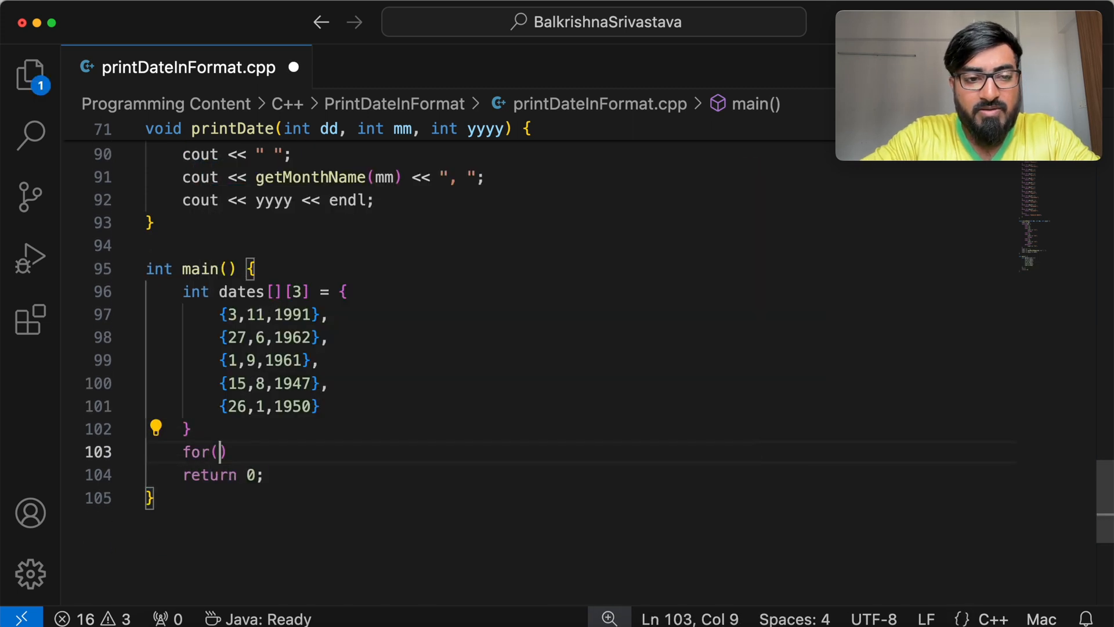
type("int * date : dates")
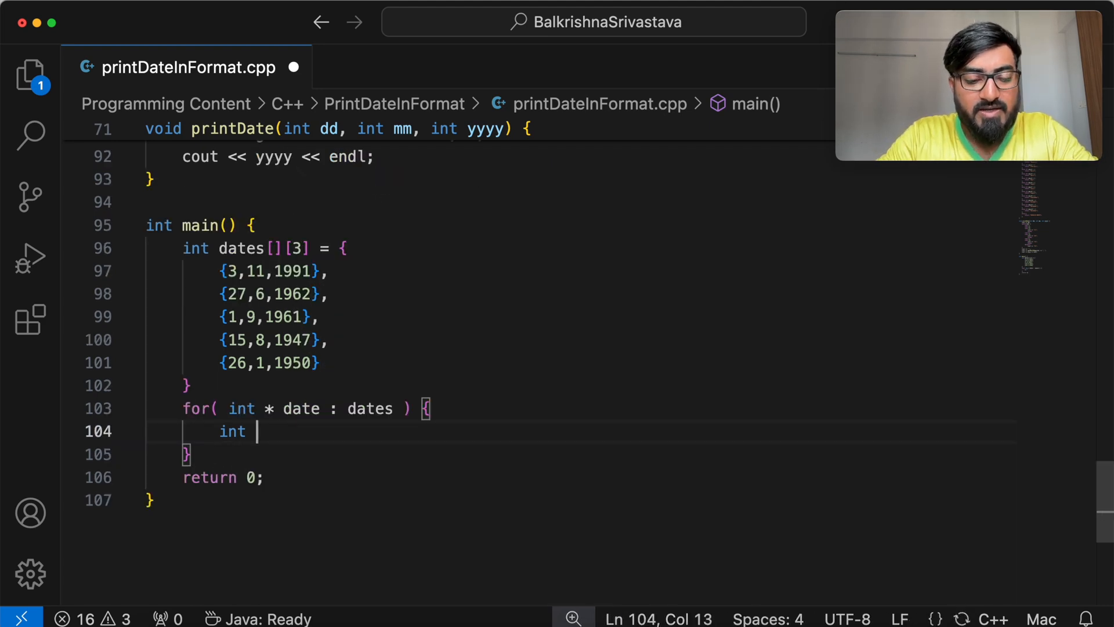
Step: Read dd, mm, yyyy from each date and call printDate(dd, mm, yyyy)
type("dd = date[0];")
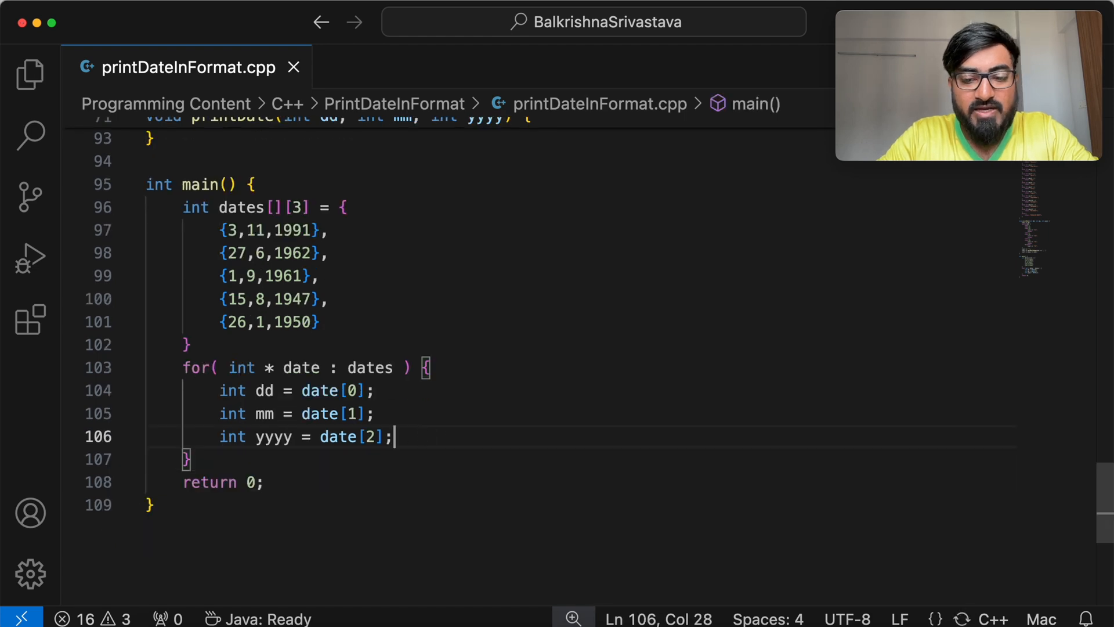
type("printDa")
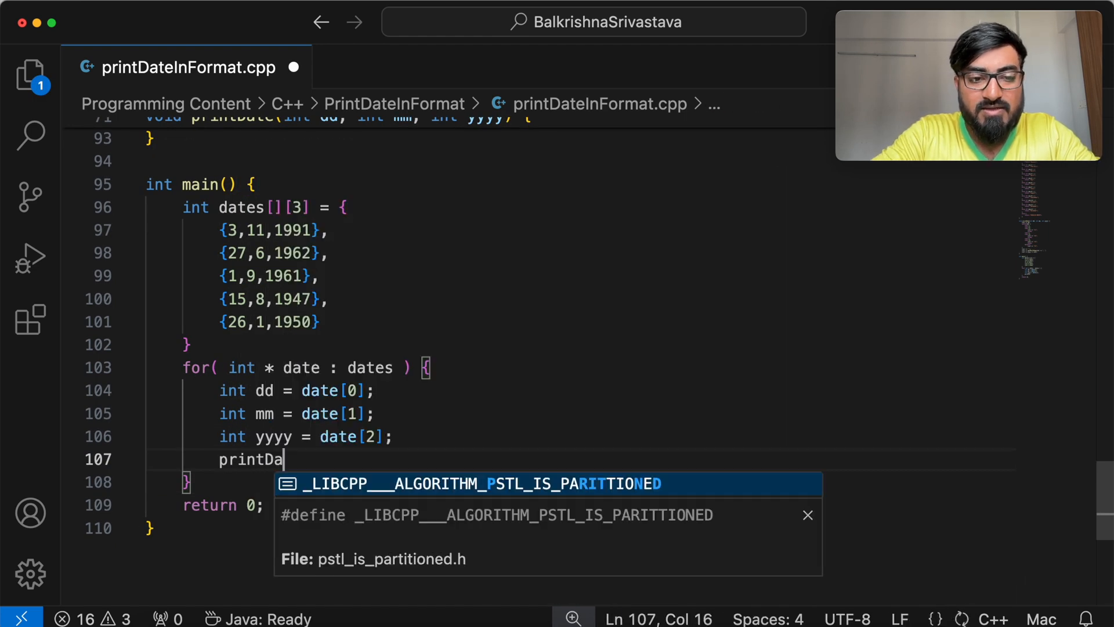
type("te(d")
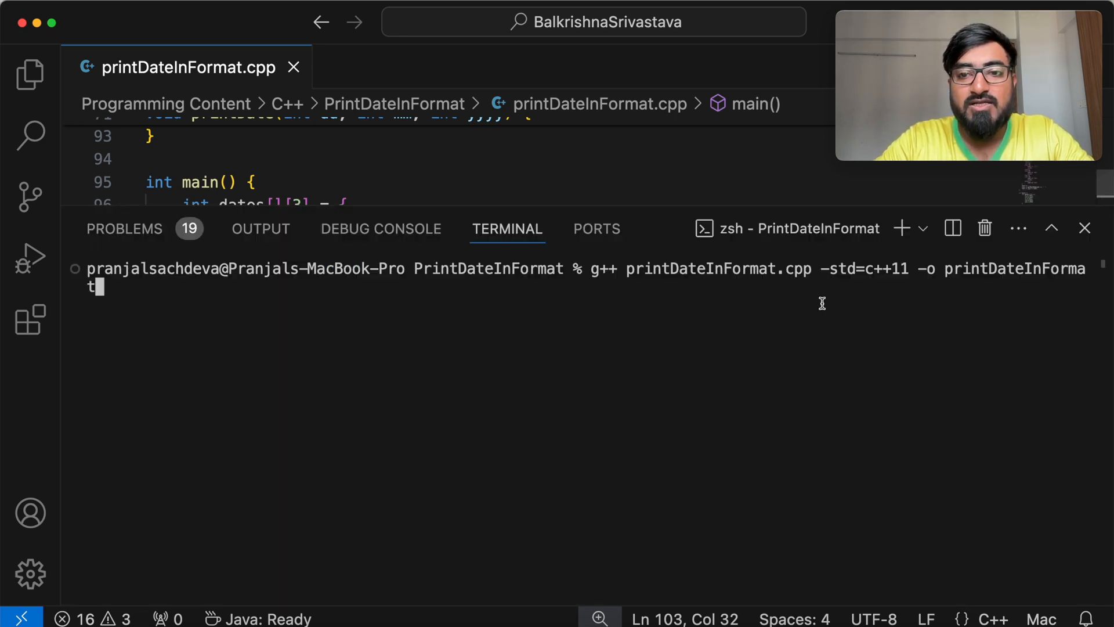
mouse_move(893, 292)
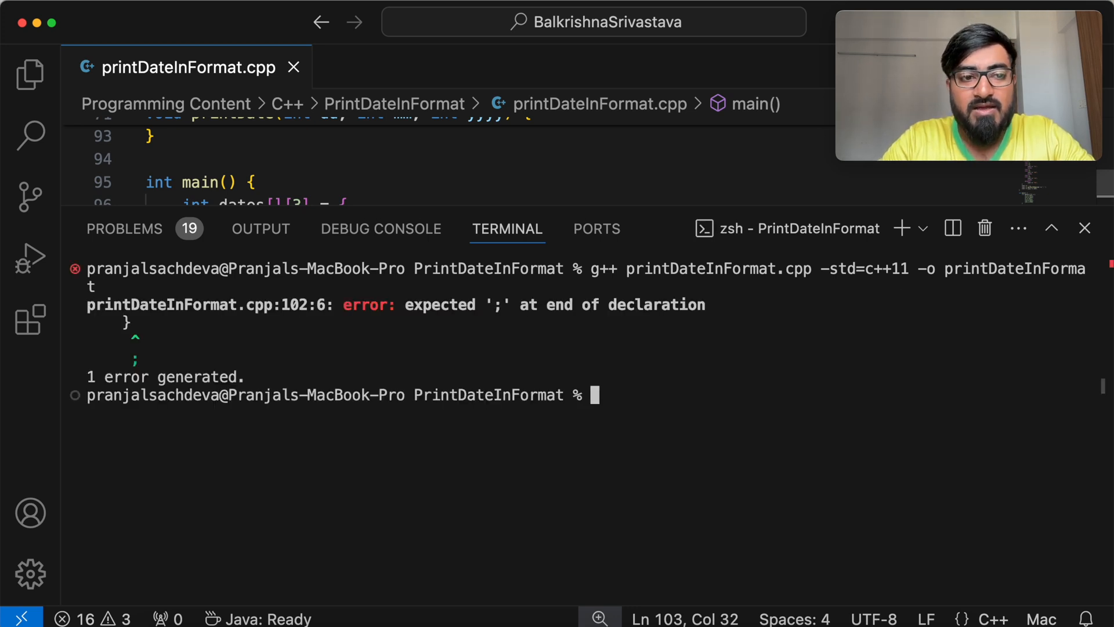
Step: Add the missing semicolon after the dates array's closing brace
left_click(1083, 227)
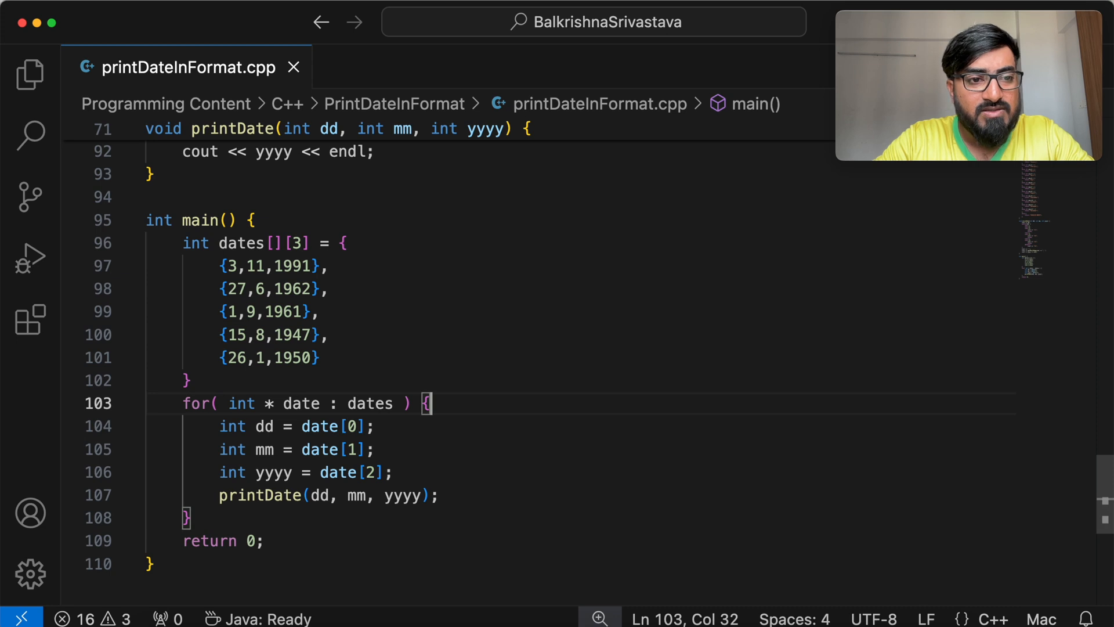
scroll("down", 3)
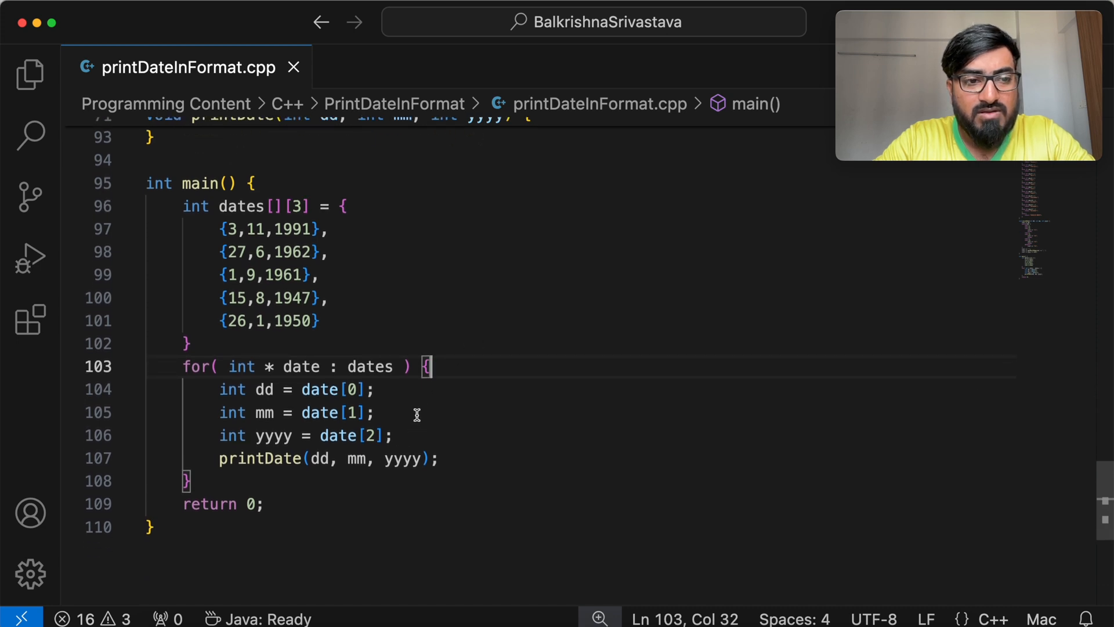
type(";")
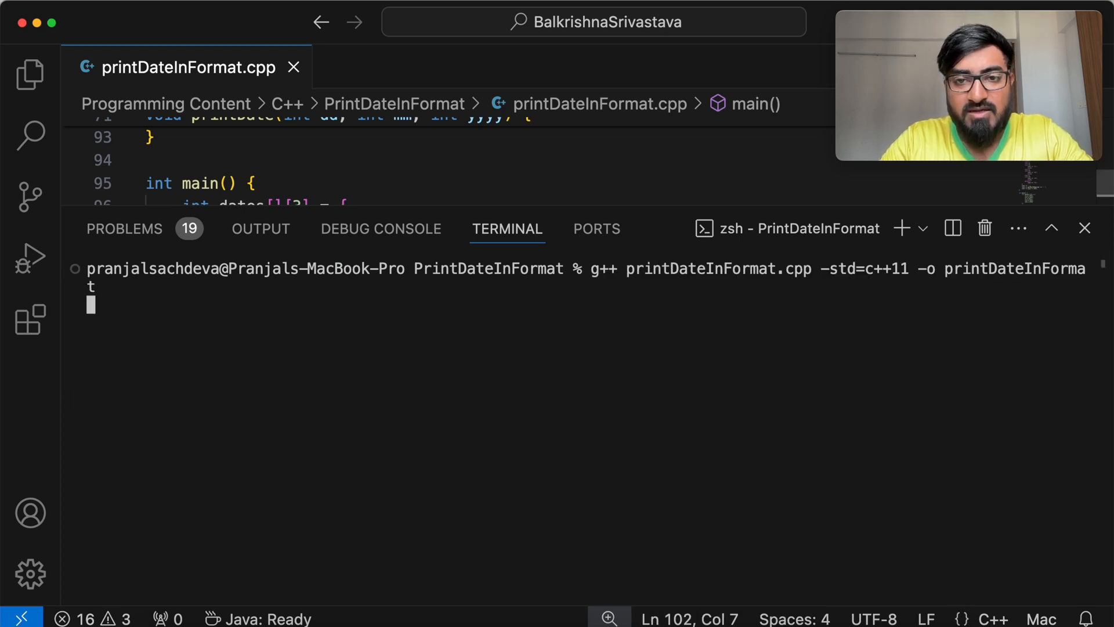
Step: Run ./printDateInFormat and check output lines such as 1st September, 1961
type("./")
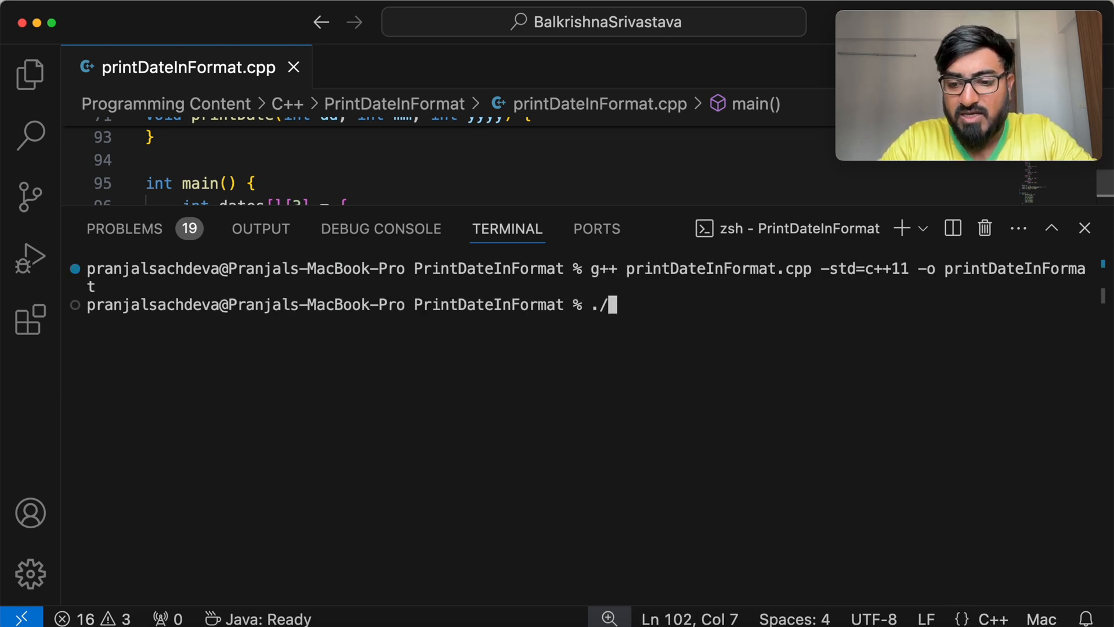
key("Enter")
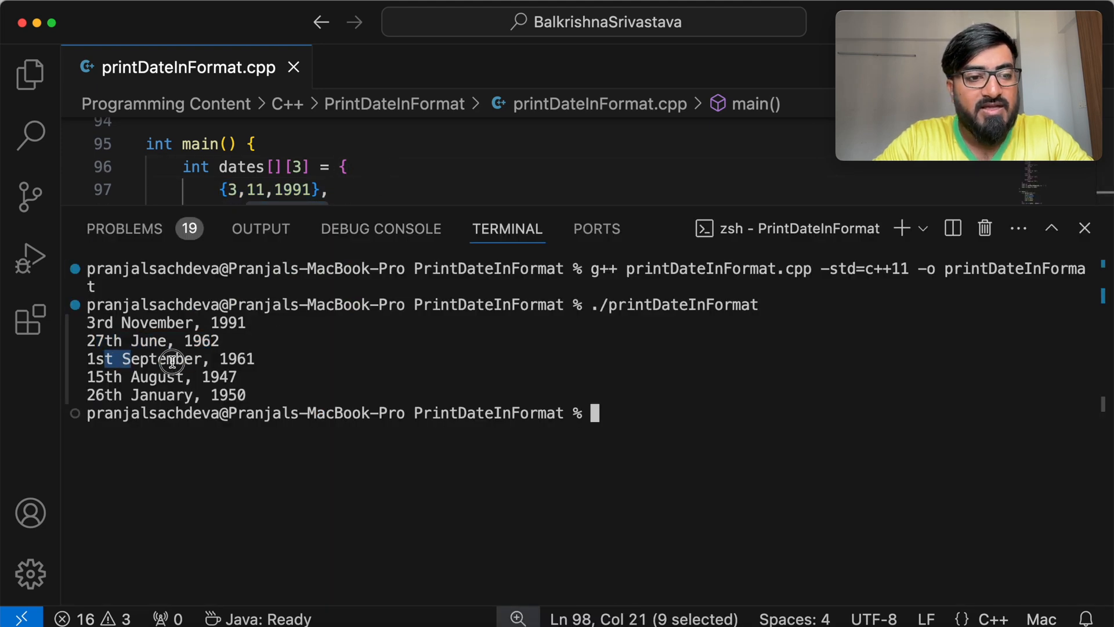
triple_click(170, 359)
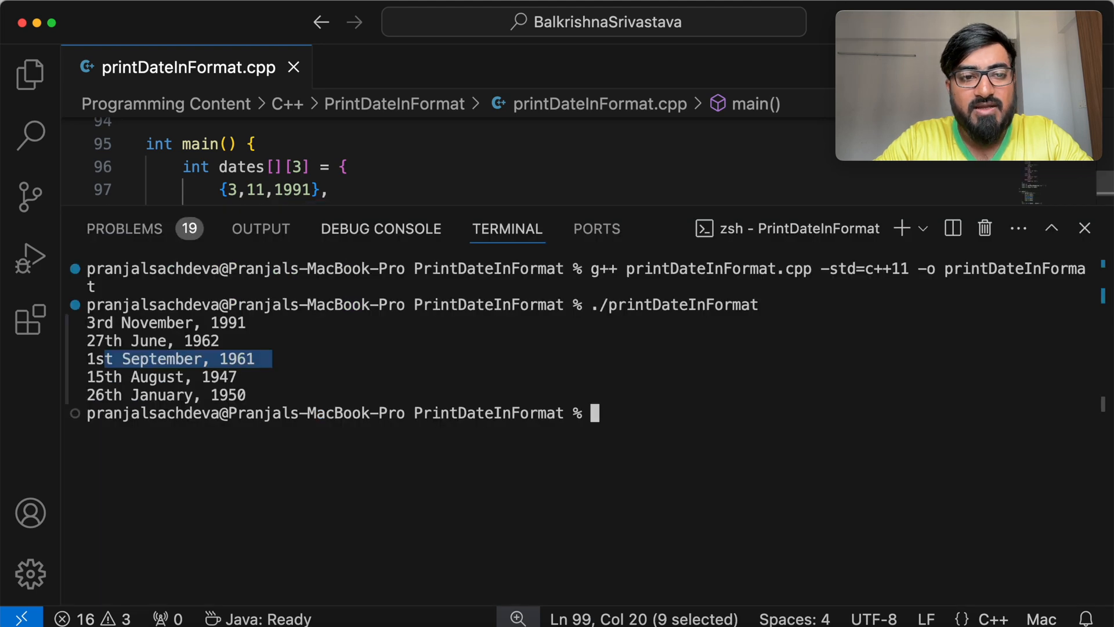
left_click(1085, 228)
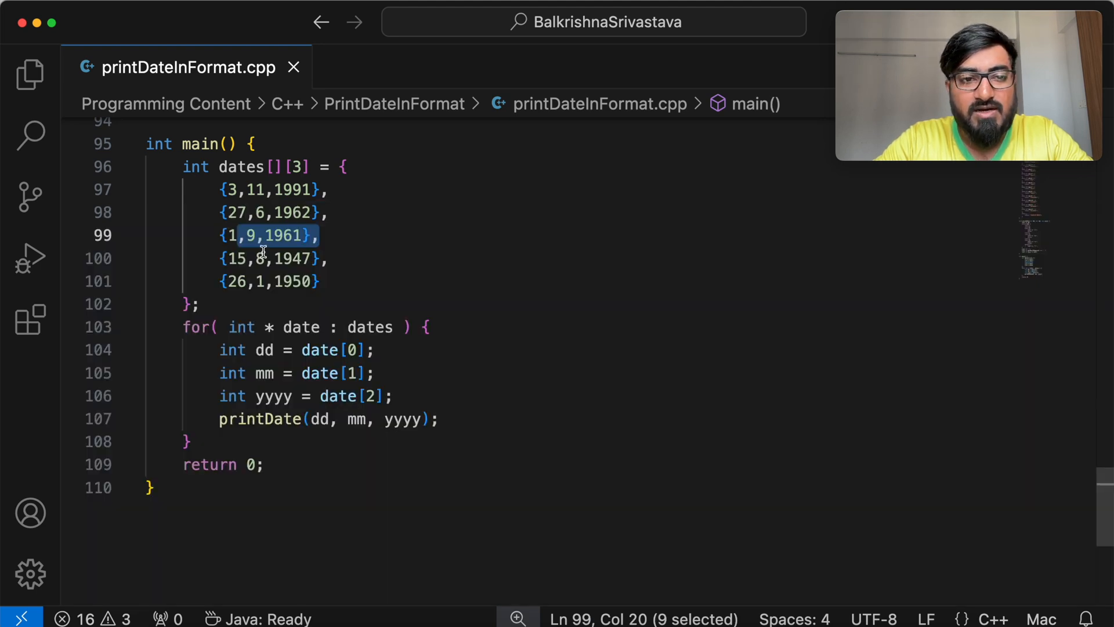
left_click(330, 257)
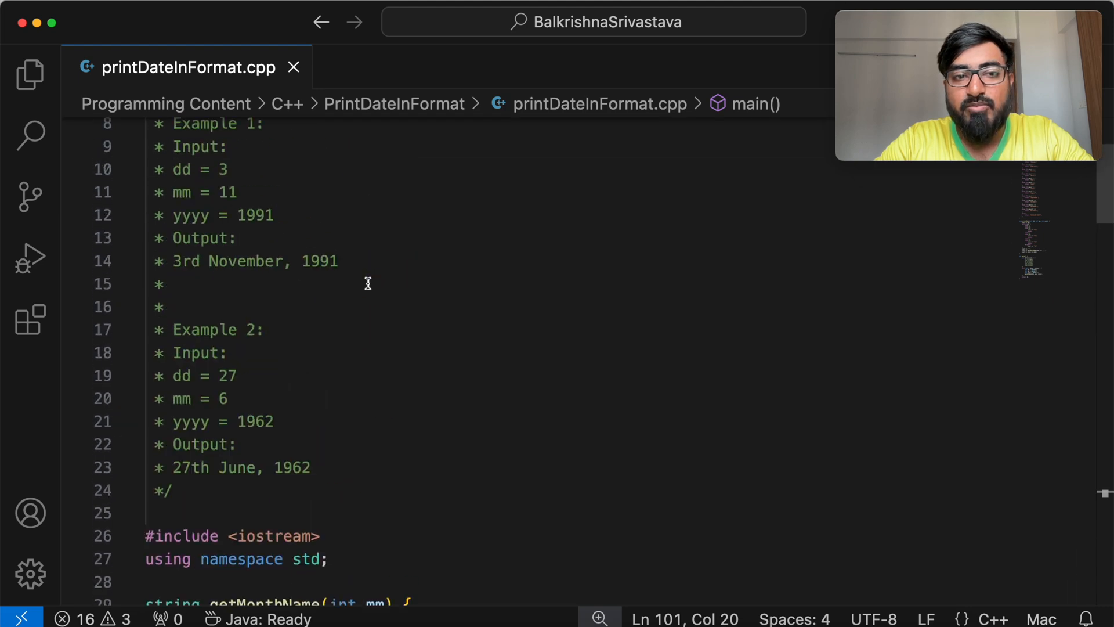
scroll("up", 3)
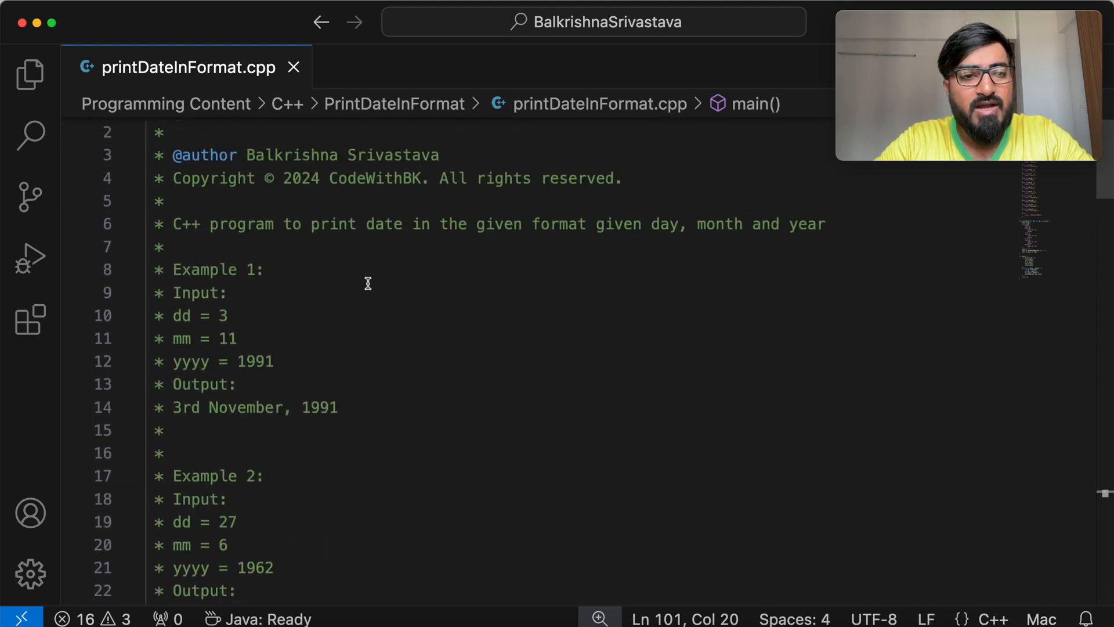